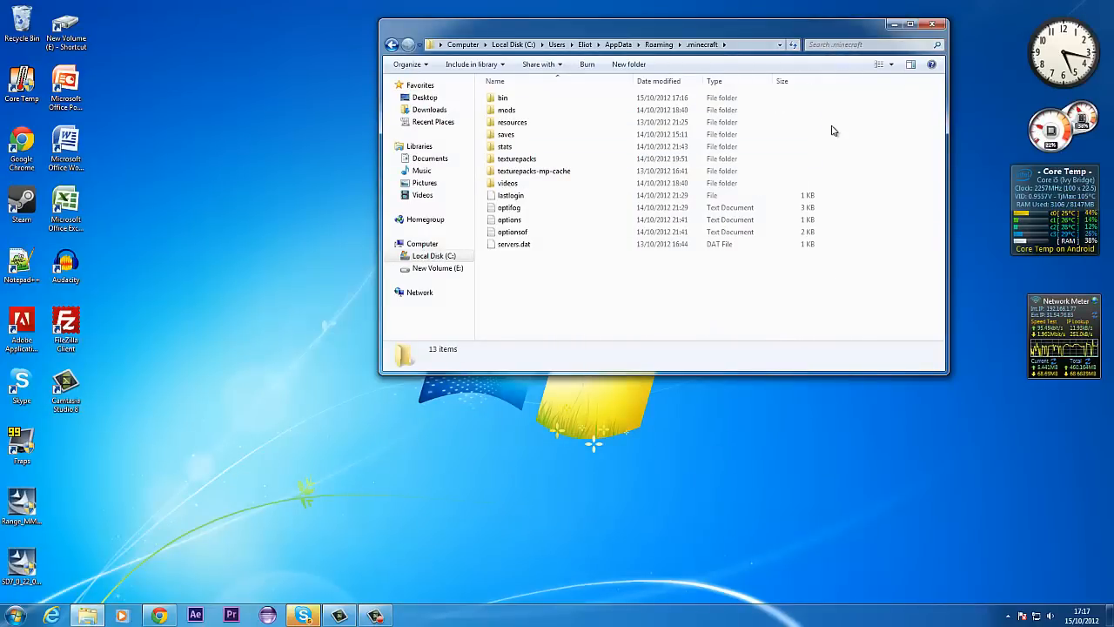
Bring the Chrome window with the minecraft.jar MediaFire page back to the front
click(13, 613)
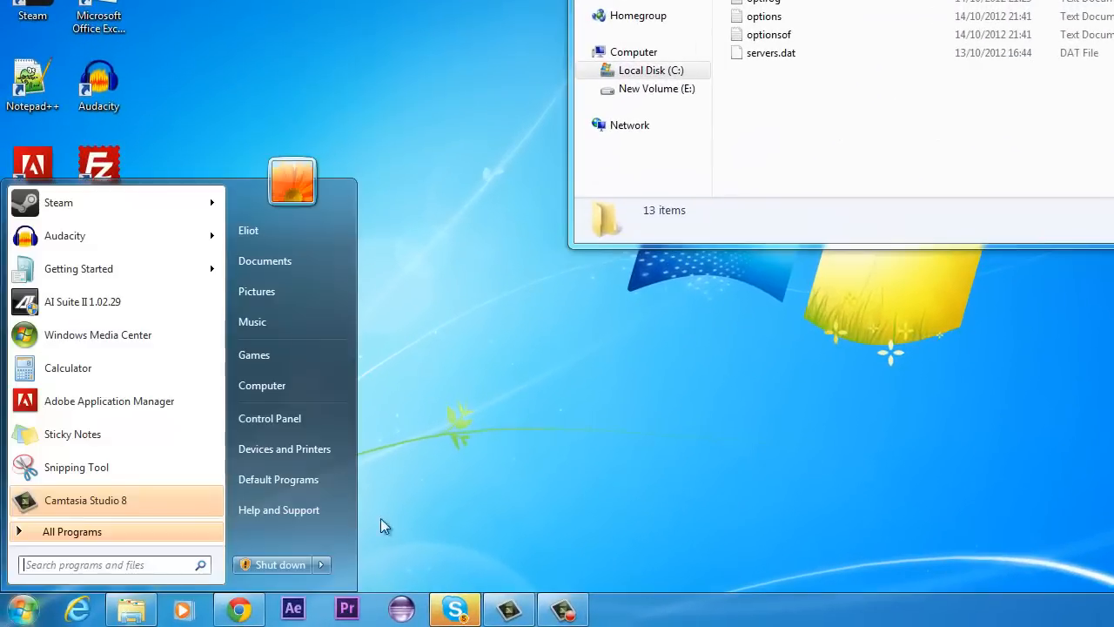
mouse_move(432, 510)
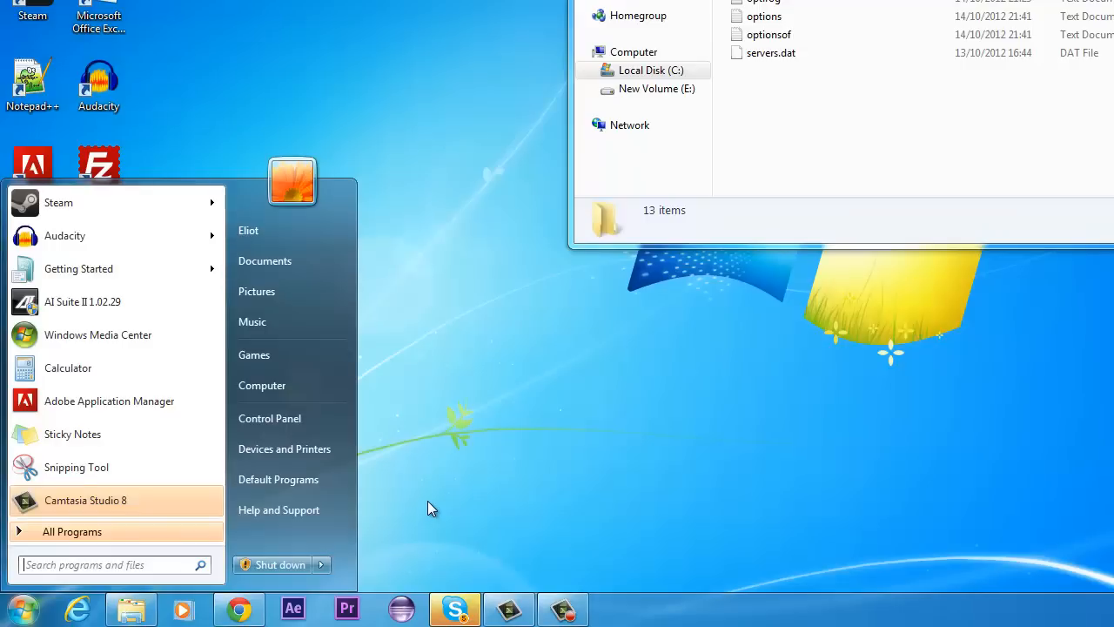
click(236, 609)
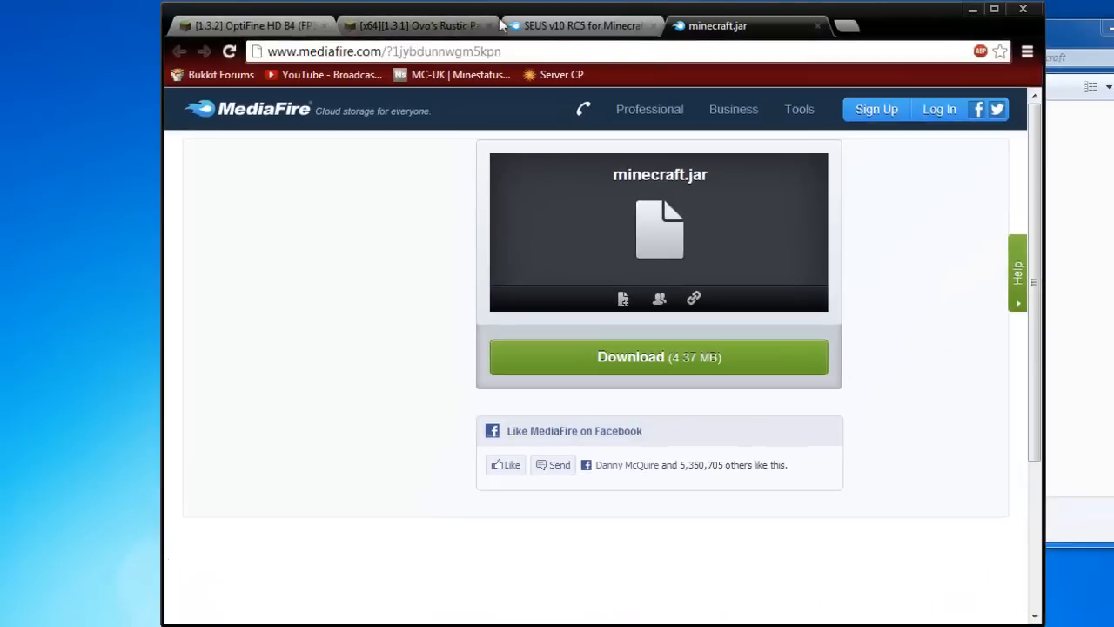
From the OptiFine thread's older versions list, download OptiFine 1.3.1_HD_U_B1
click(252, 24)
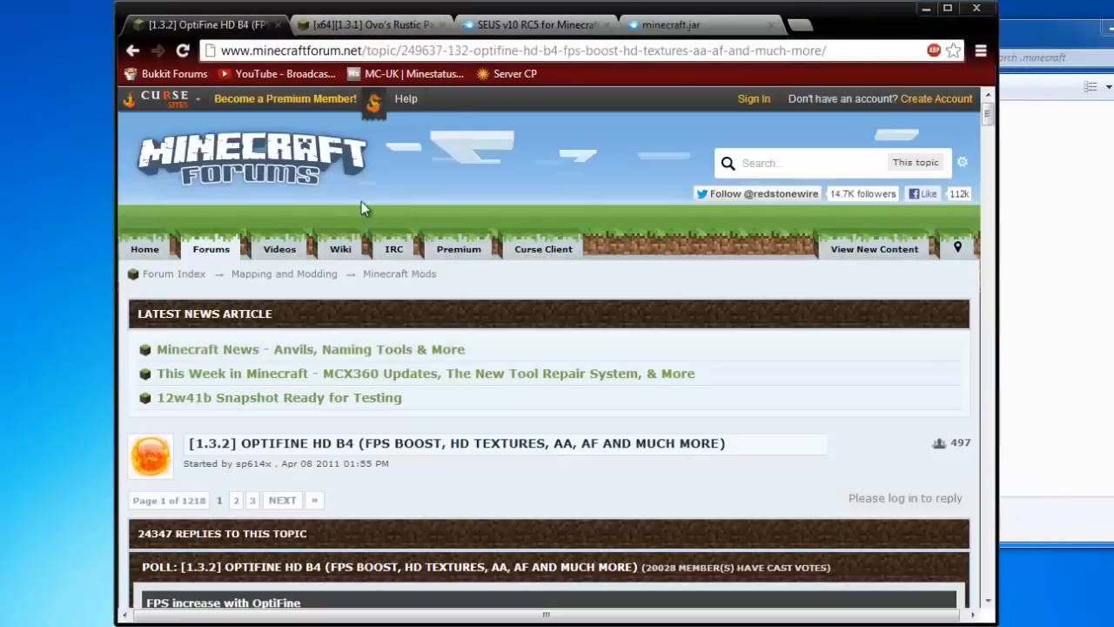
scroll(down, 3)
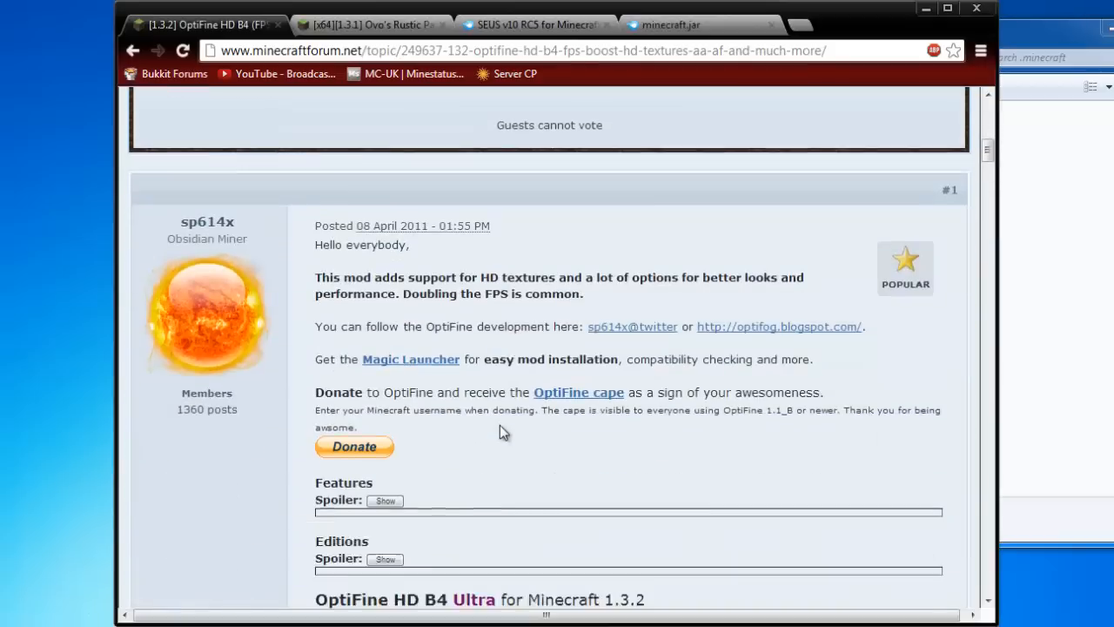
scroll(down, 3)
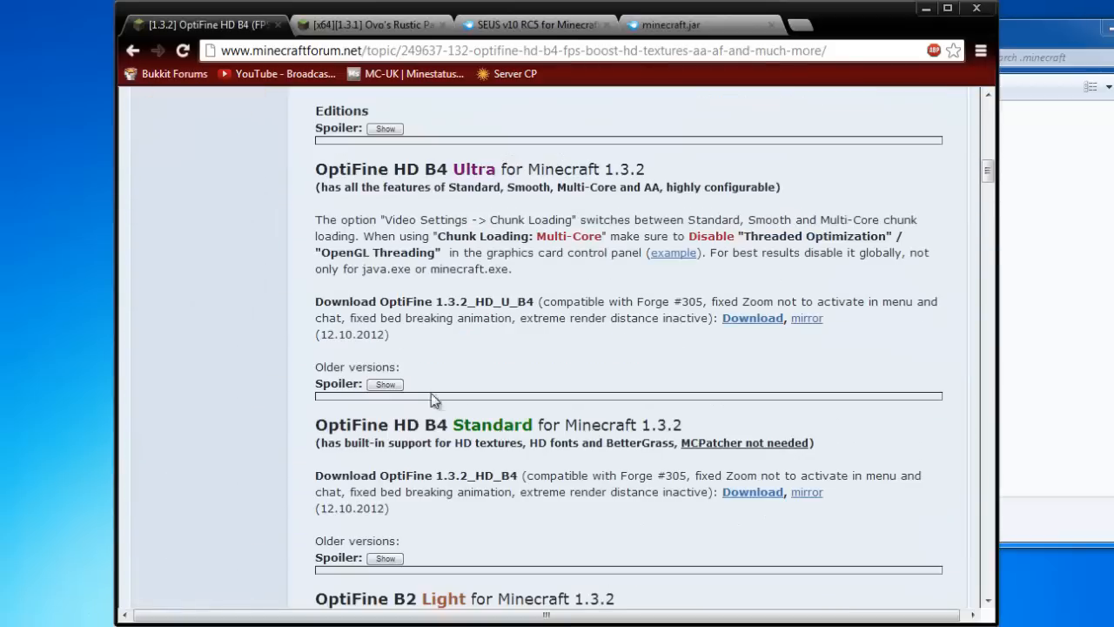
click(385, 385)
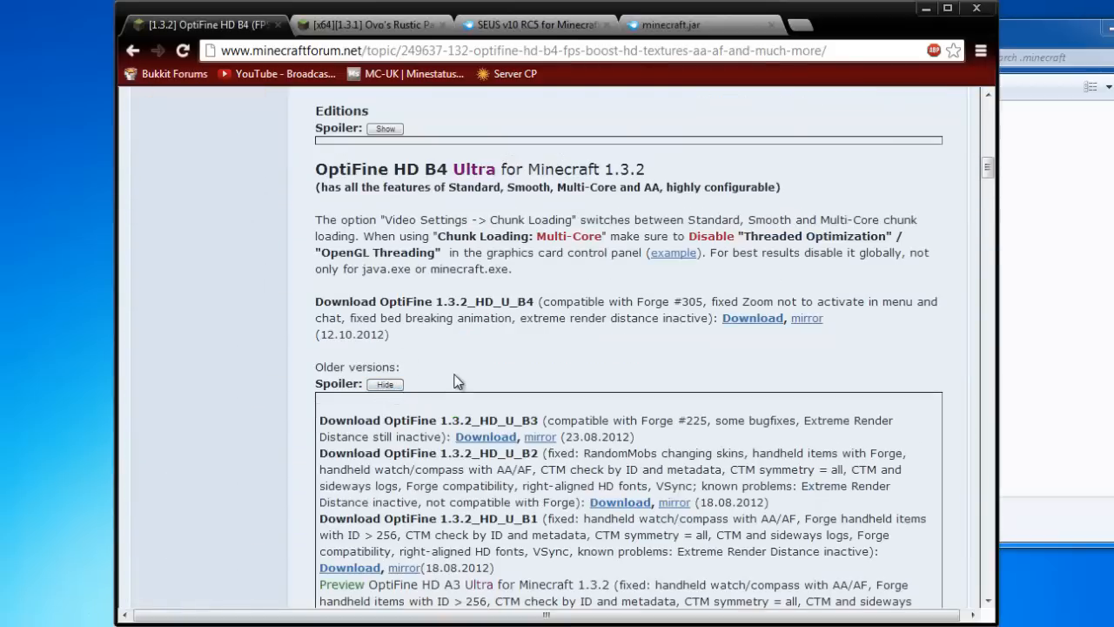
scroll(down, 3)
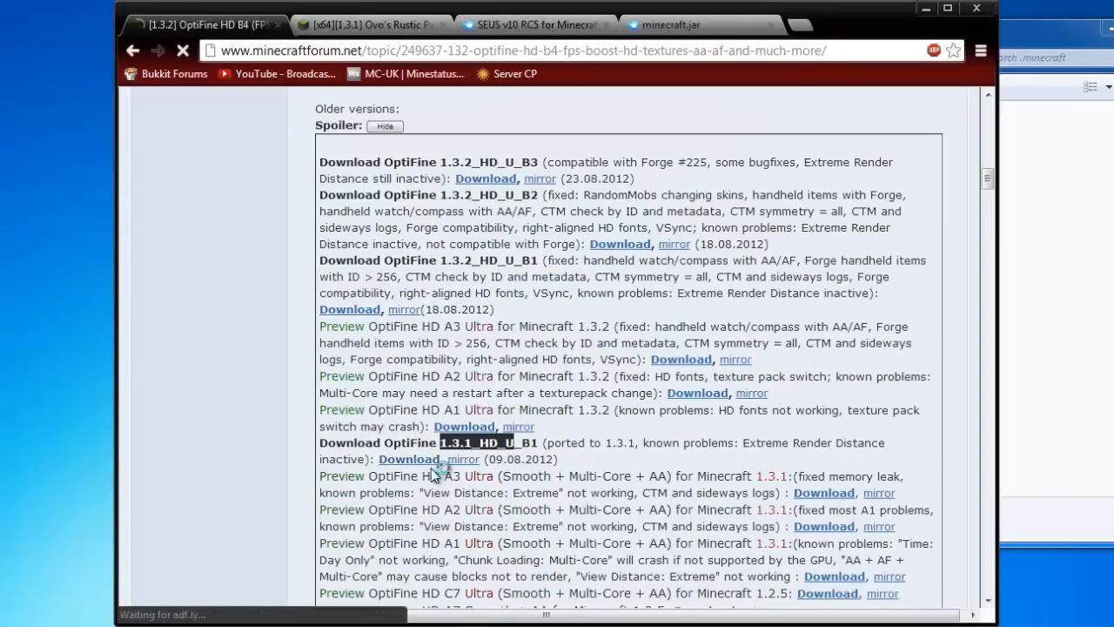
click(388, 459)
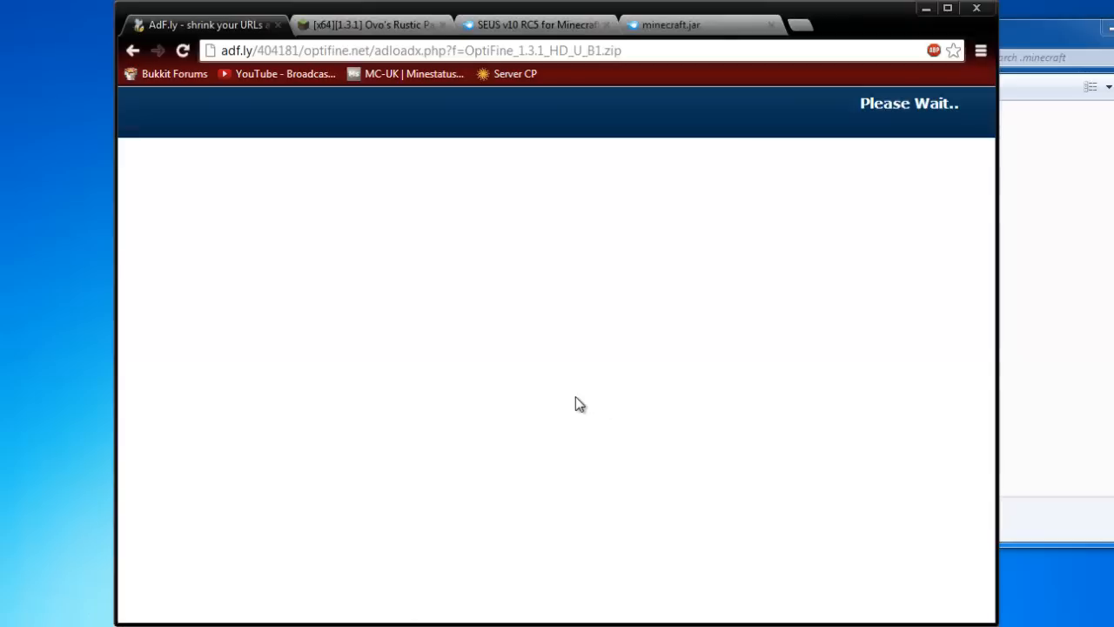
In the Ovo's Rustic Pack thread, follow the '2.0 for 1.3.1' download link
click(369, 24)
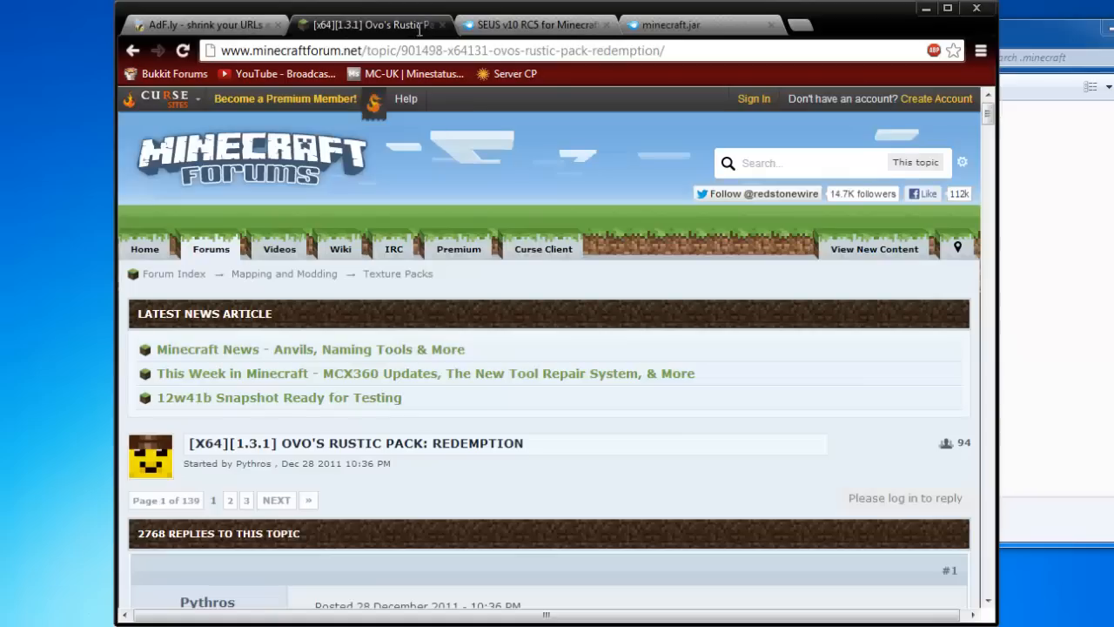
scroll(down, 3)
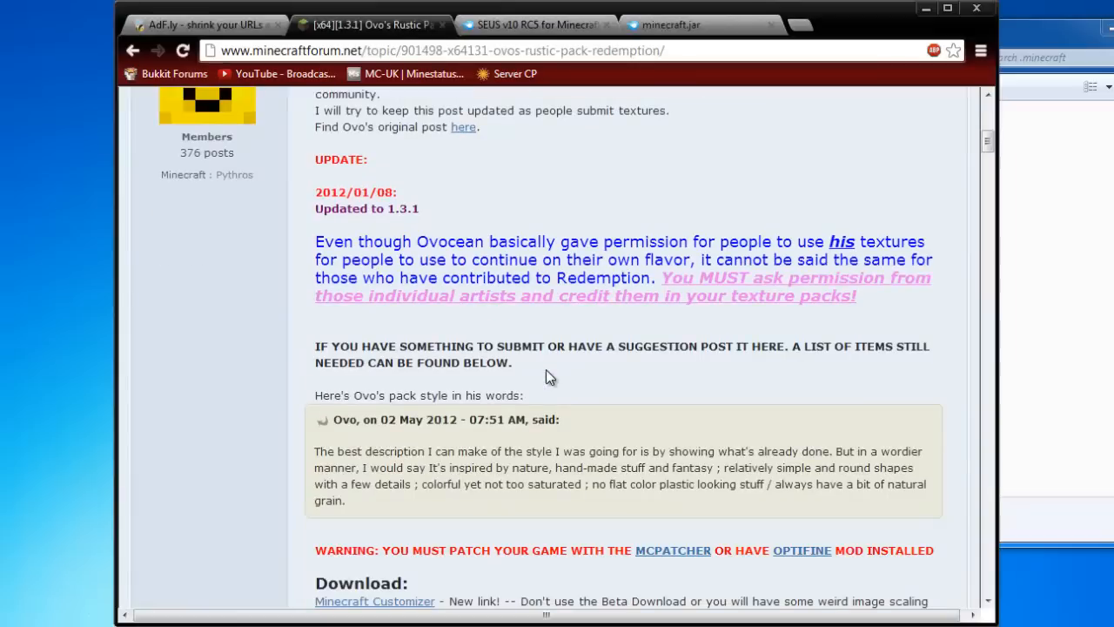
scroll(down, 3)
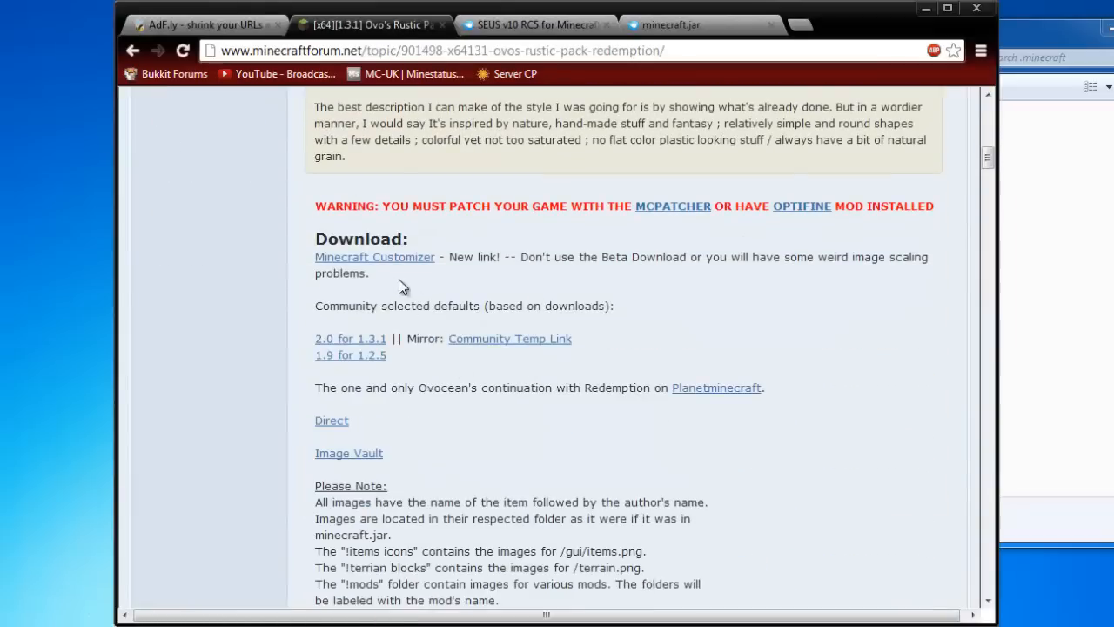
click(374, 256)
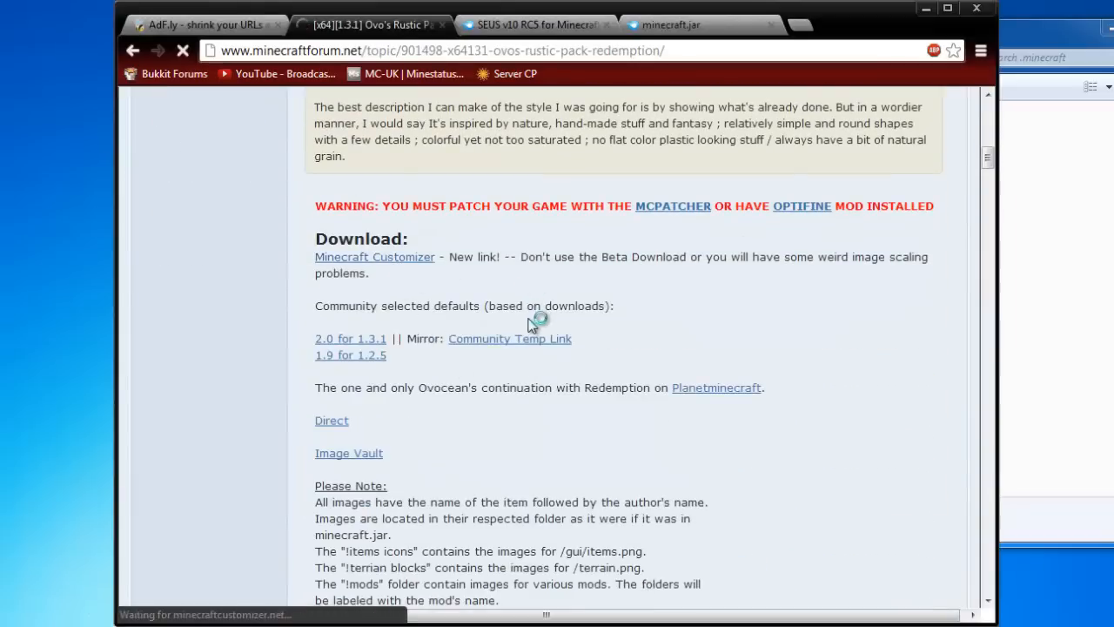
mouse_move(529, 355)
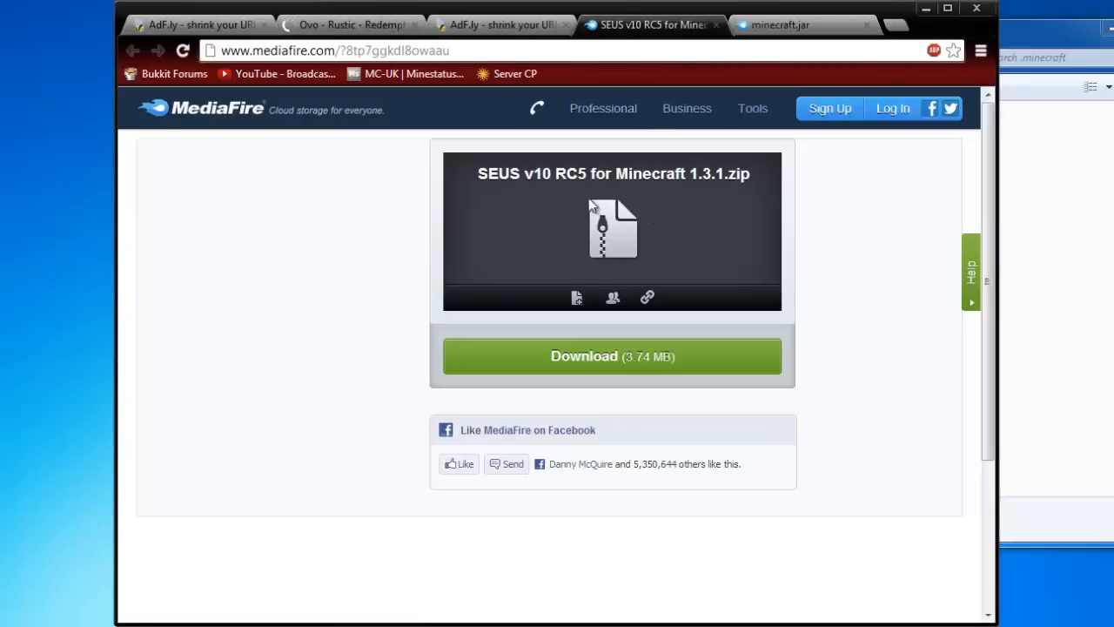
mouse_move(792, 242)
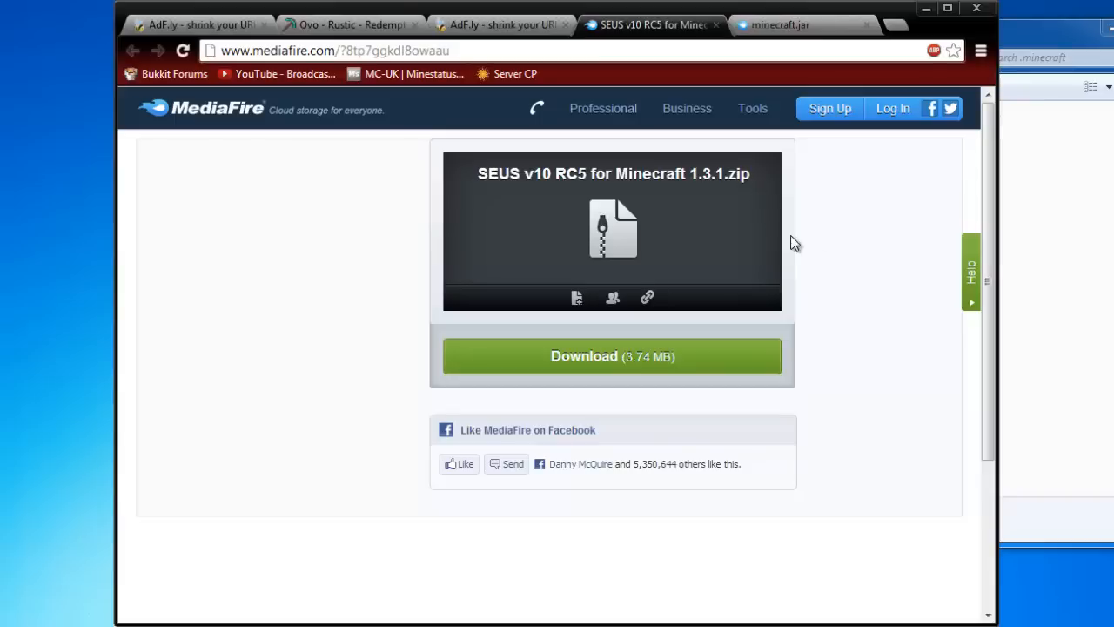
mouse_move(727, 352)
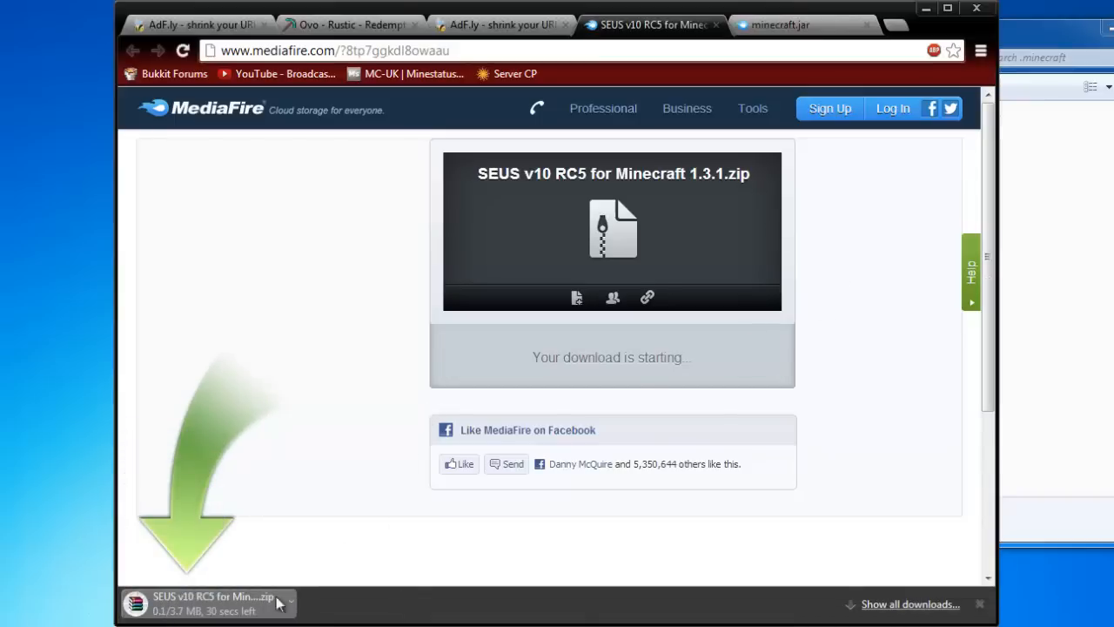
Download minecraft.jar from its MediaFire page and follow the Minecraft Customizer adf.ly link
click(783, 26)
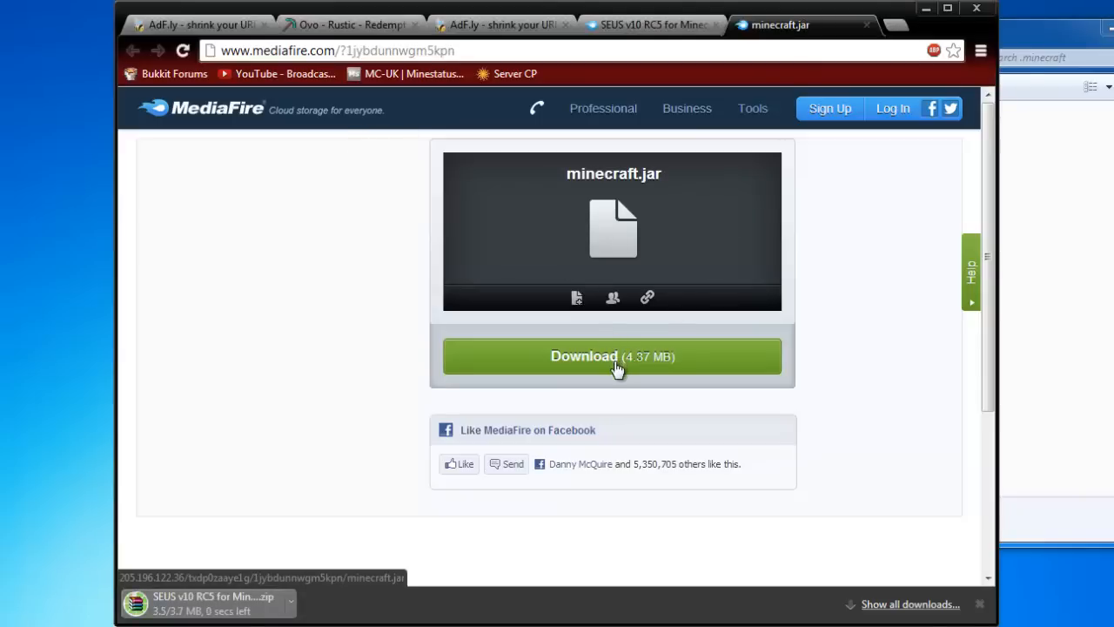
click(613, 355)
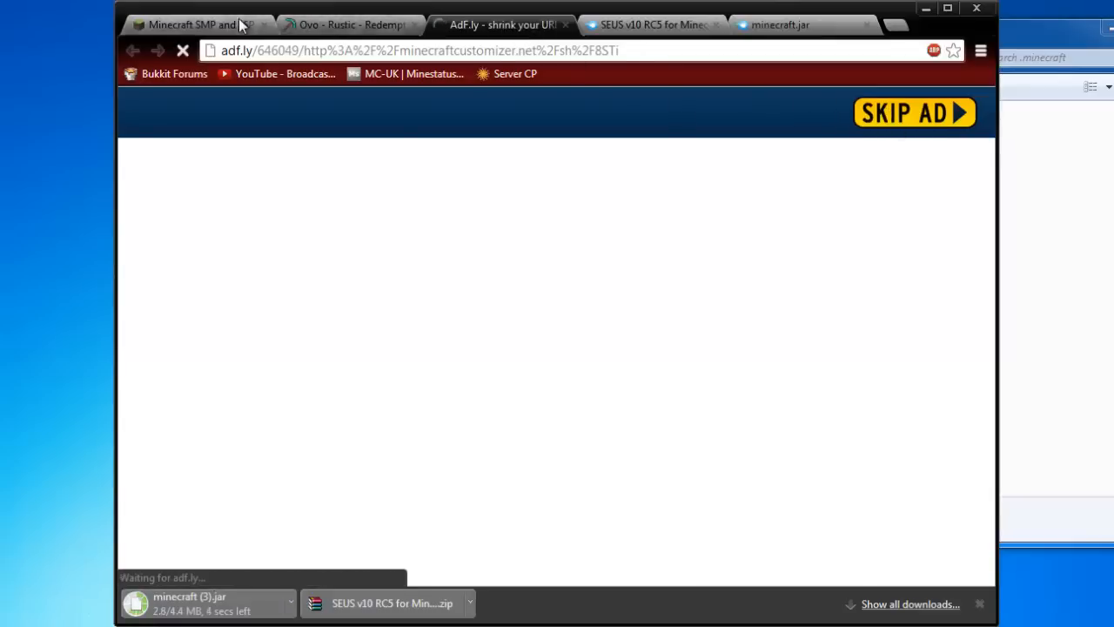
click(913, 113)
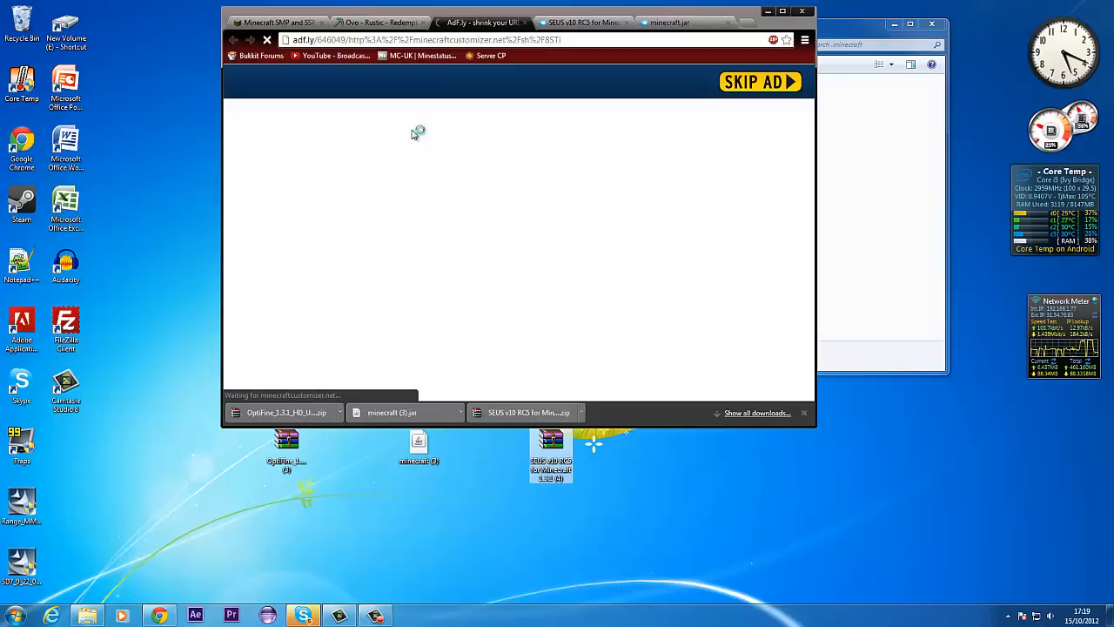
mouse_move(323, 202)
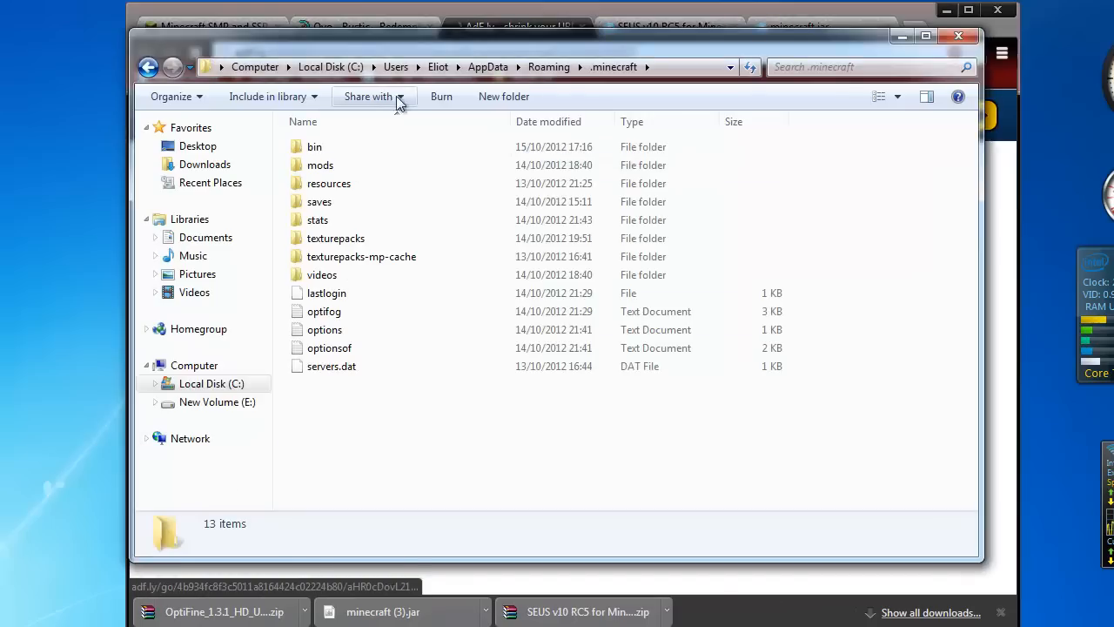
In .minecraft's bin folder, delete the old minecraft.jar to make way for the new copy
click(550, 66)
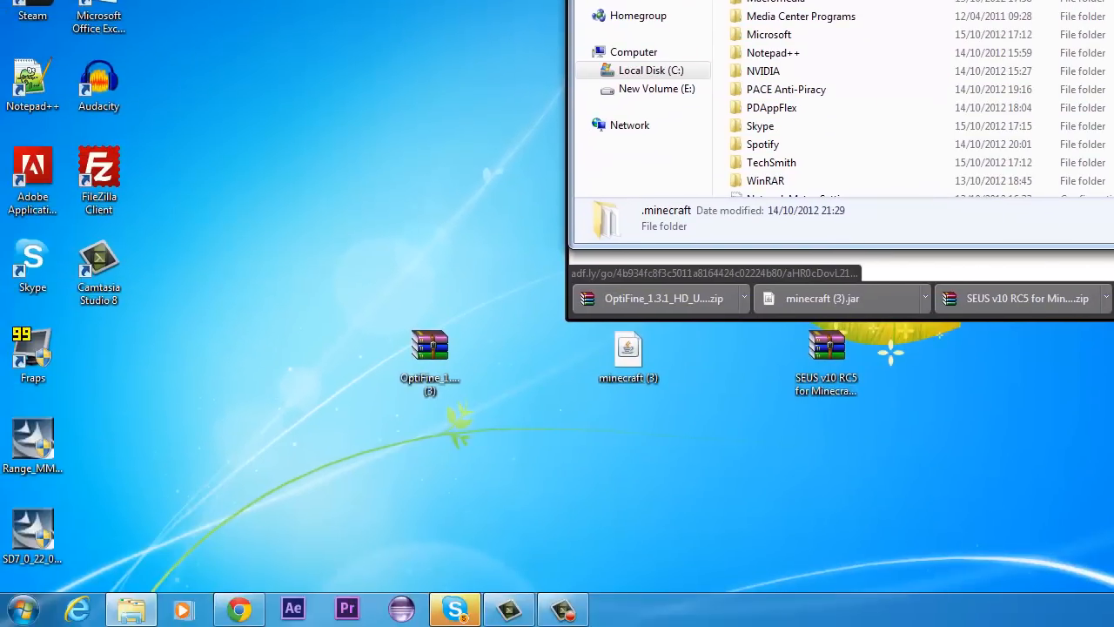
click(19, 601)
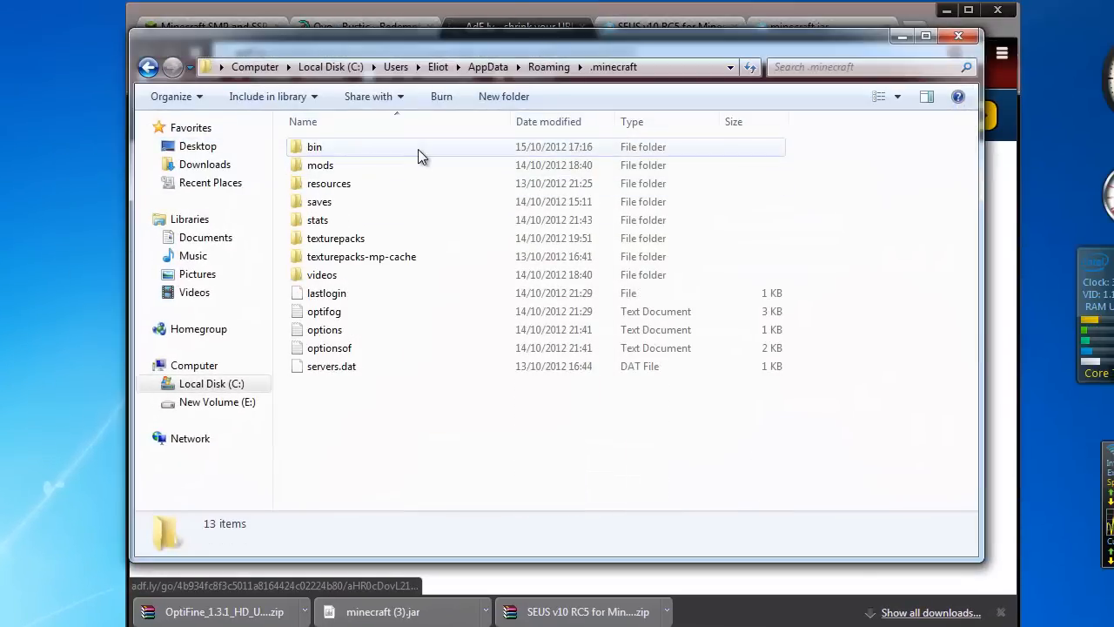
double_click(315, 147)
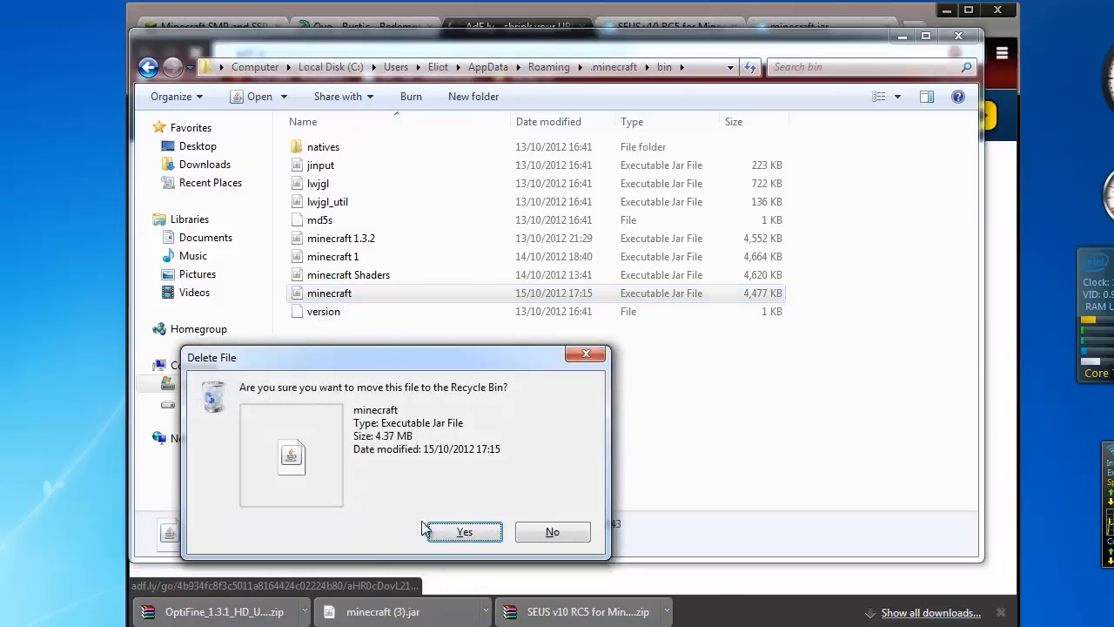
click(463, 531)
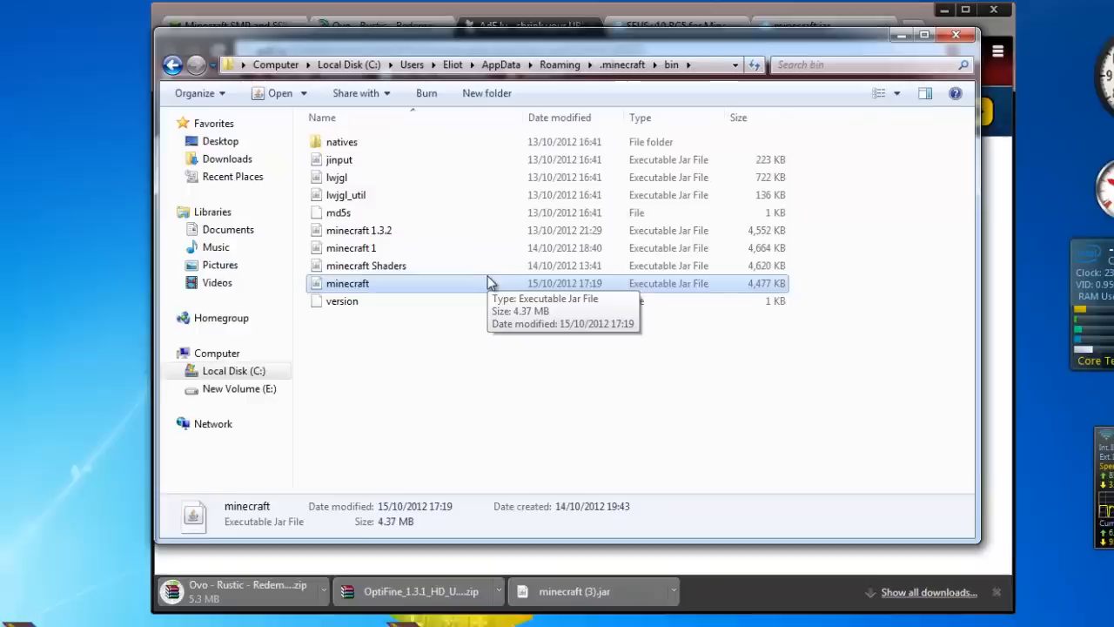
Open minecraft.jar in WinRAR, delete its META-INF folder, and open the OptiFine zip
right_click(512, 195)
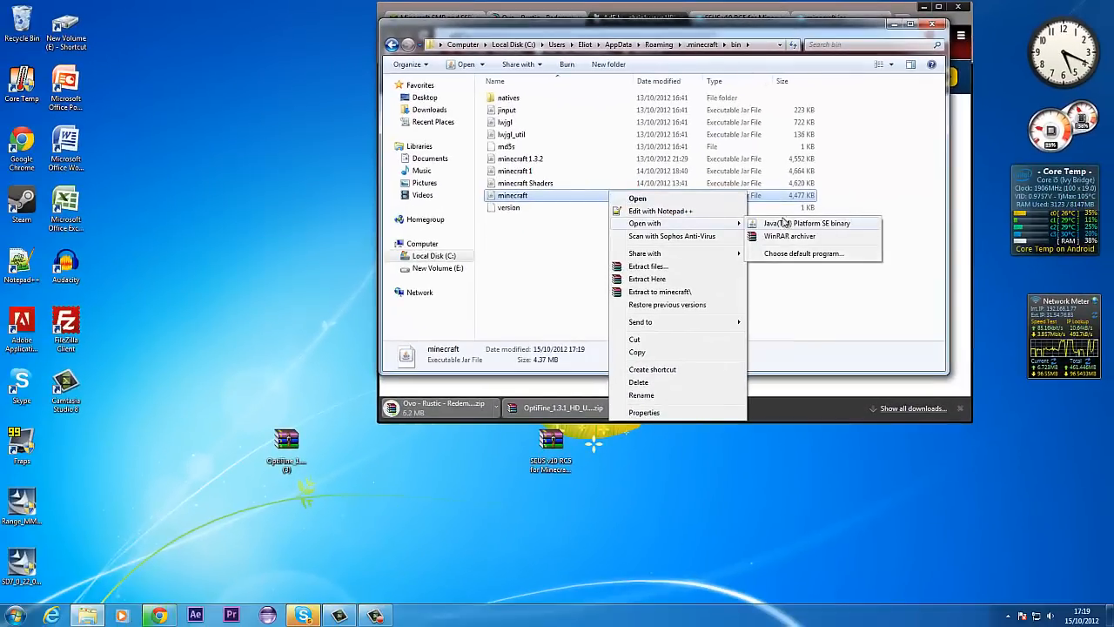
click(791, 237)
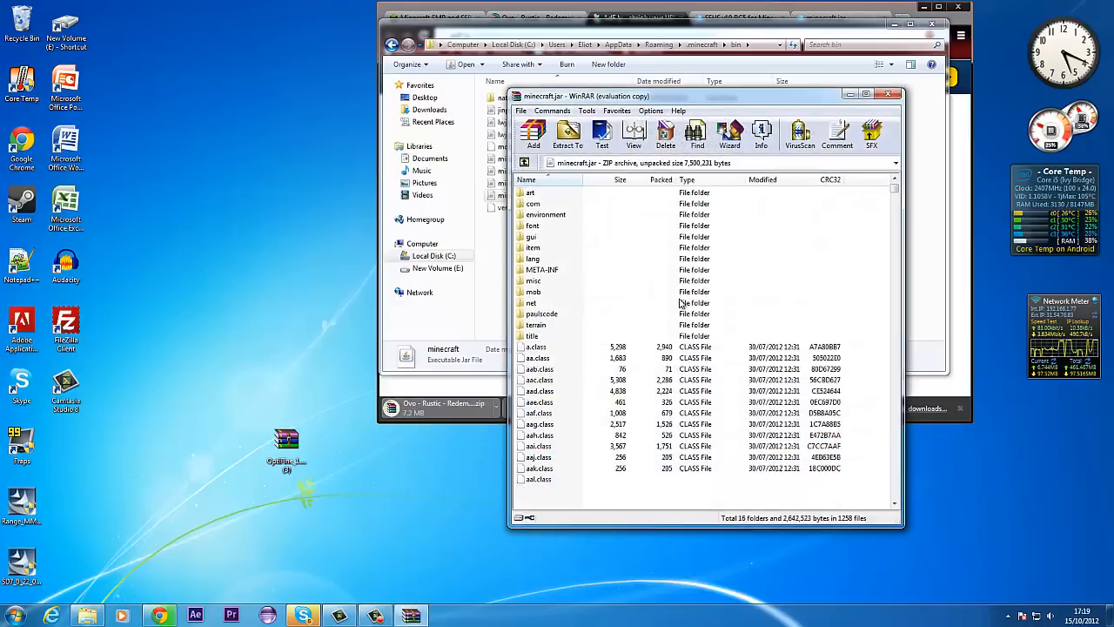
click(543, 268)
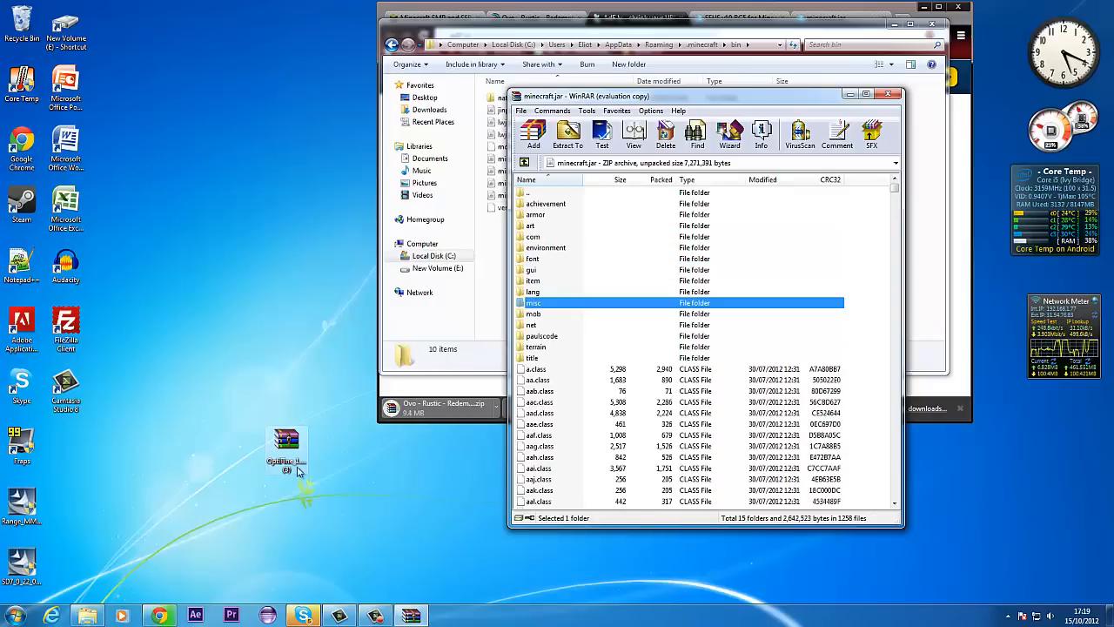
double_click(285, 444)
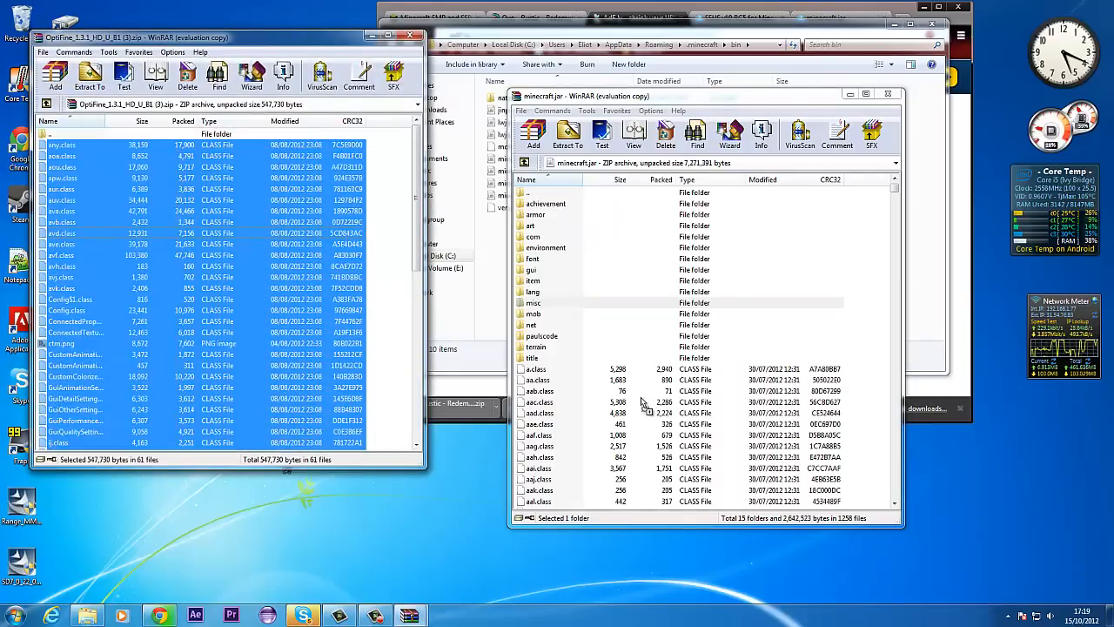
Add the OptiFine files into minecraft.jar and close the archive
click(533, 132)
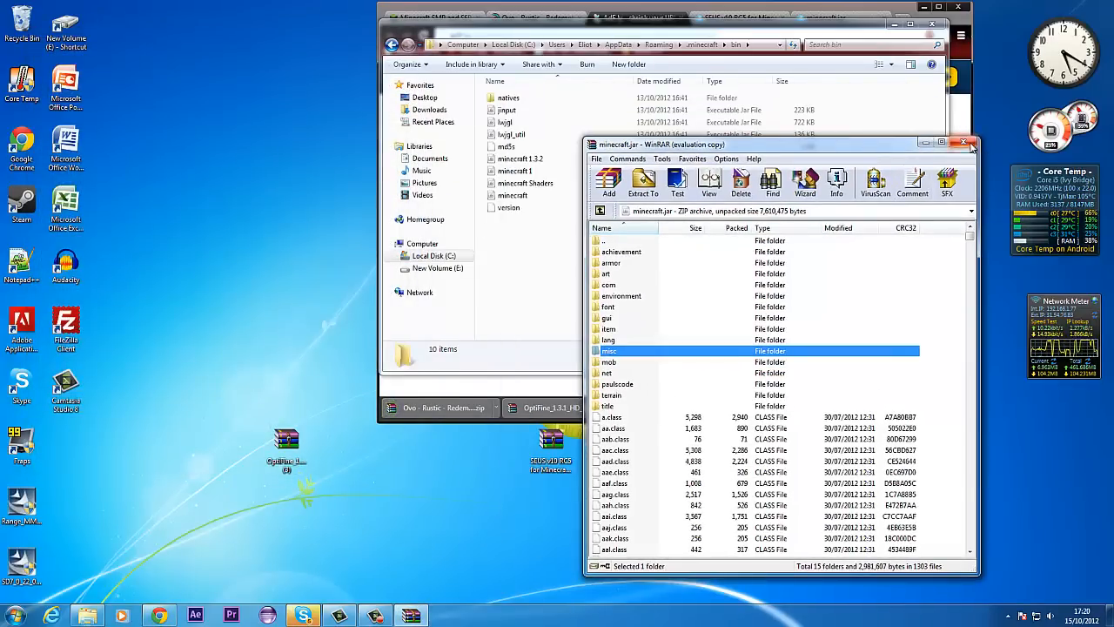
click(964, 143)
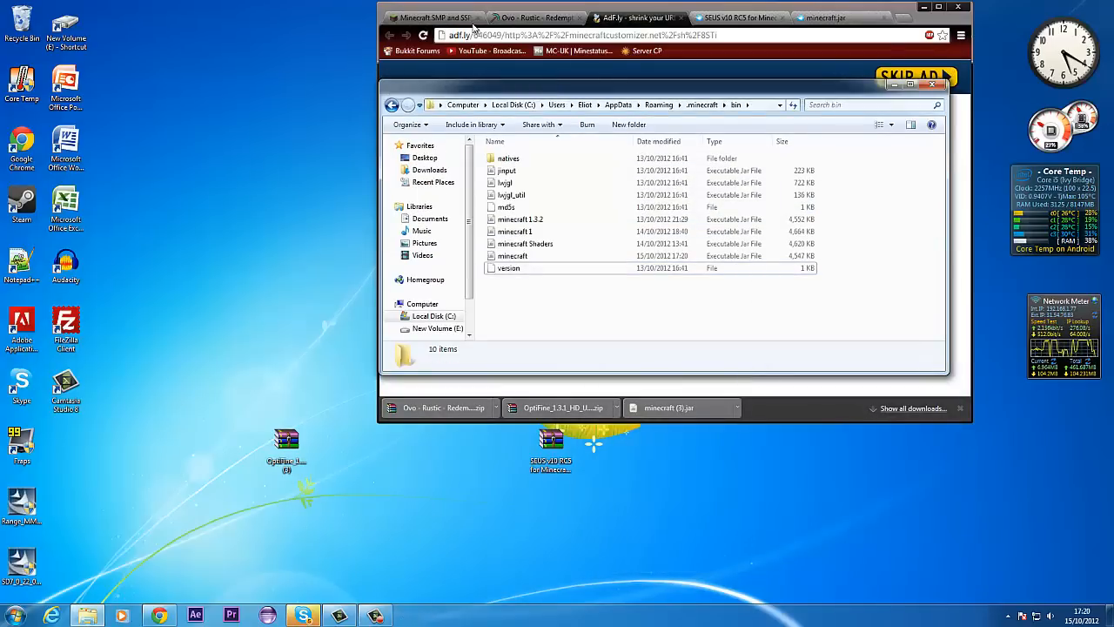
Start the SEUS v10 RC5 download and open the Ovo - Rustic - Redemption zip in WinRAR
click(749, 17)
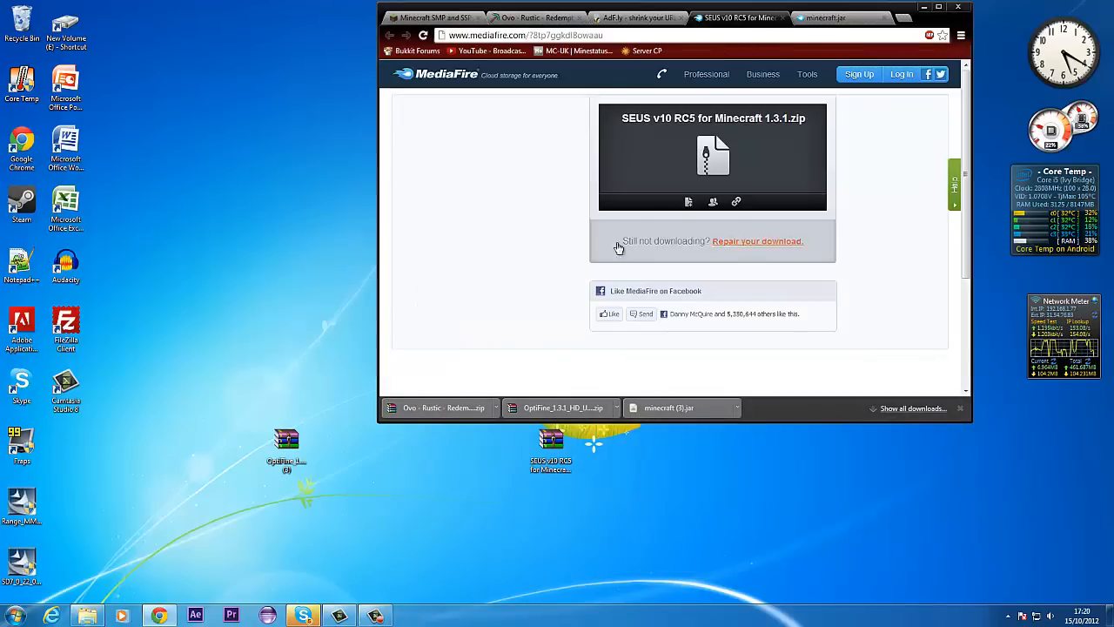
click(755, 240)
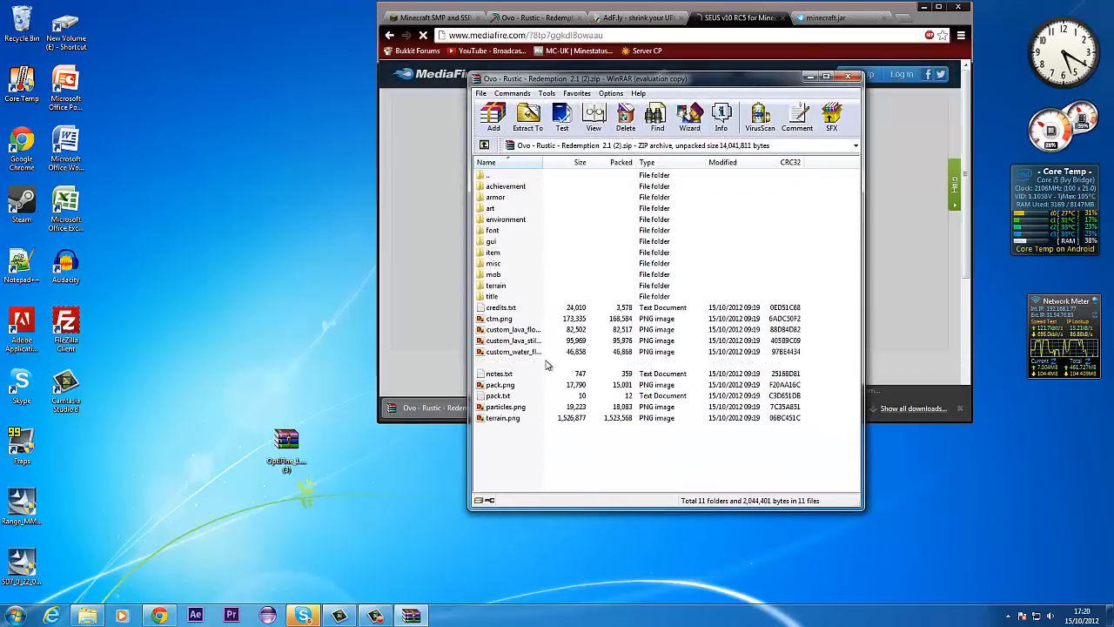
Delete custom_water_still.png and custom_water_flowing.png from the Rustic pack zip
click(625, 115)
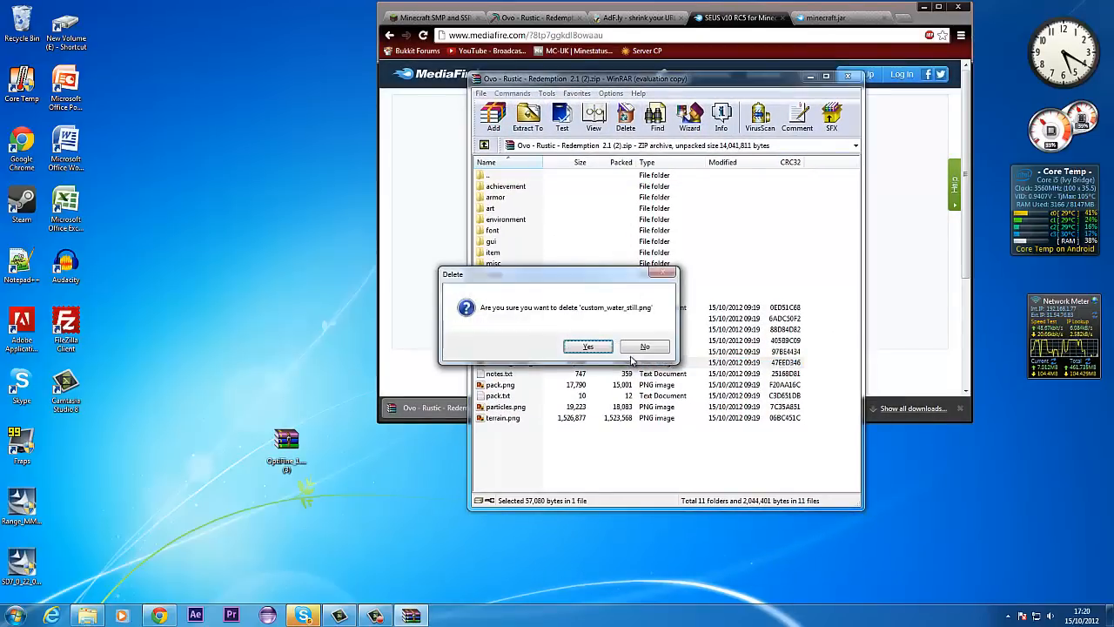
click(588, 345)
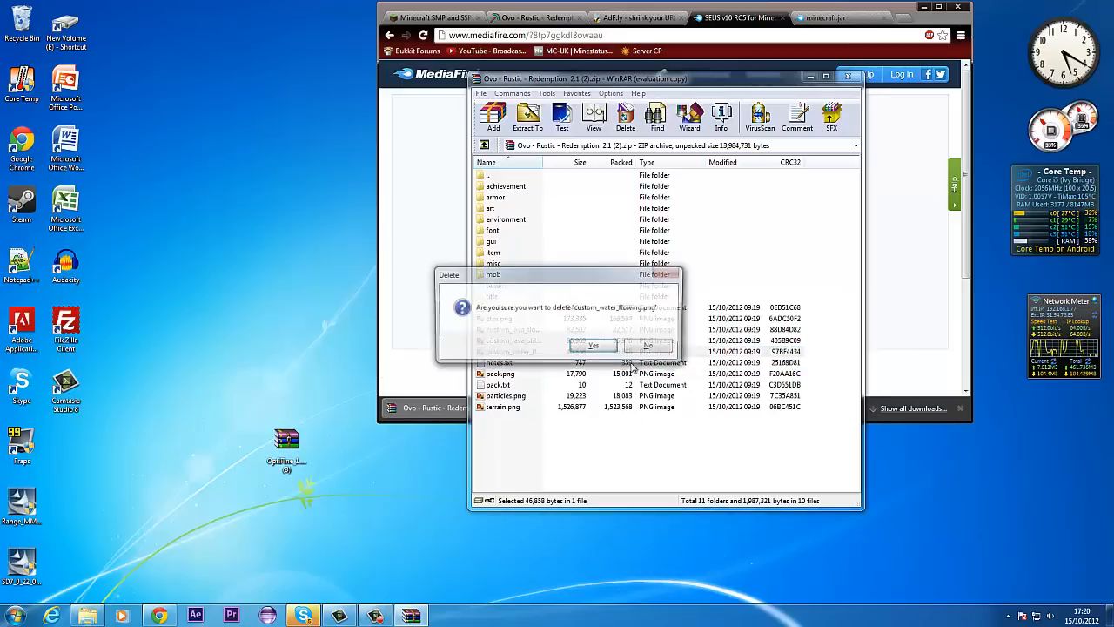
click(591, 344)
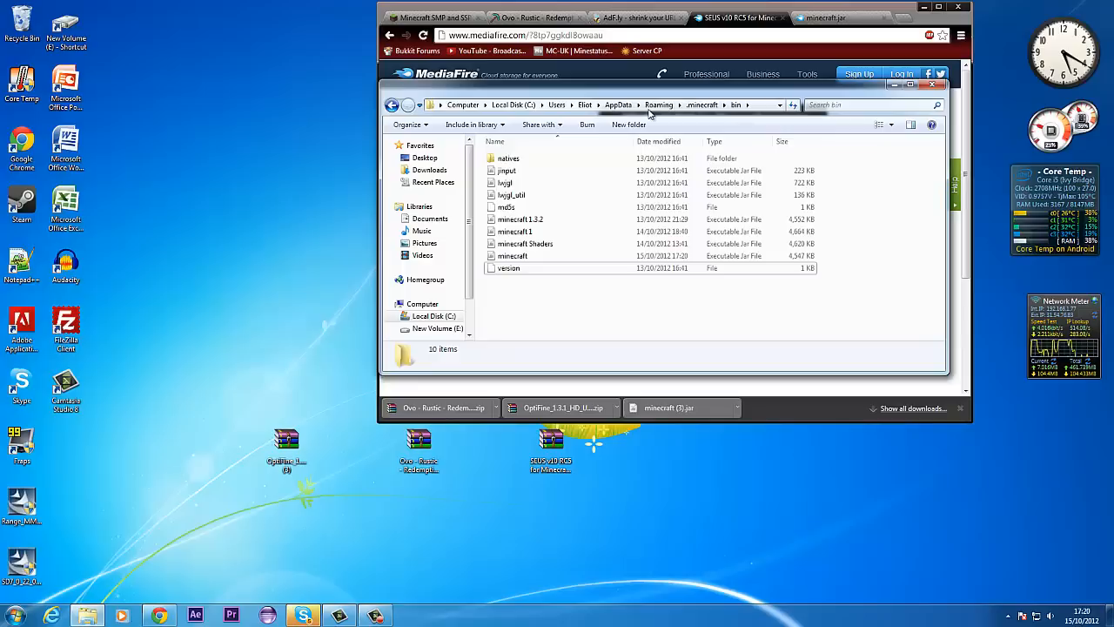
In .minecraft's texturepacks folder, rename the Rustic pack zip to drop its '(2)' suffix
click(700, 104)
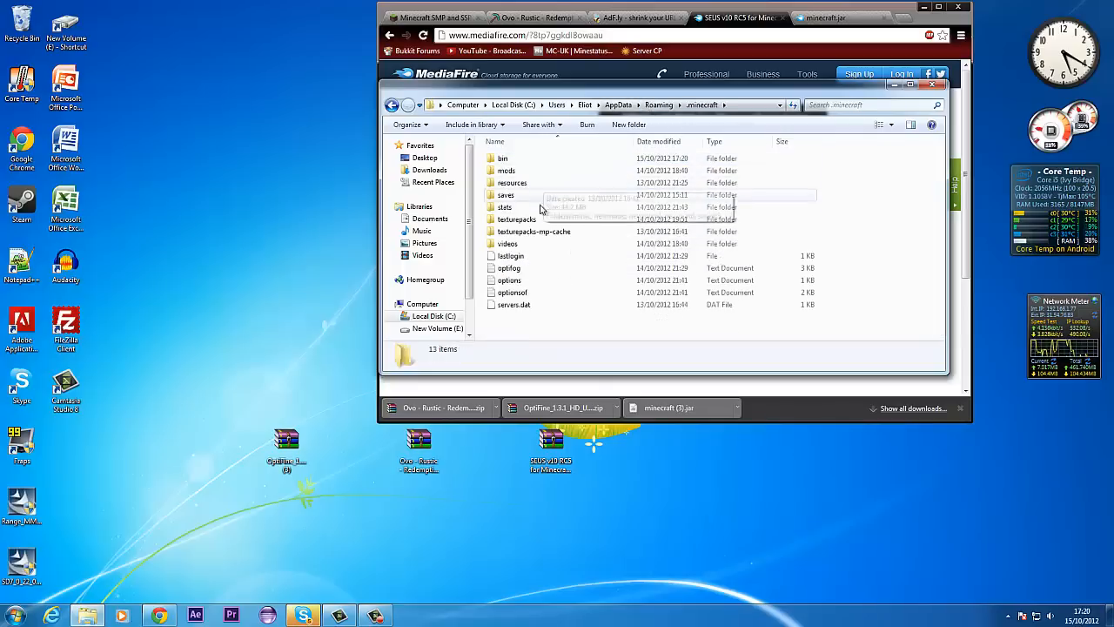
double_click(515, 219)
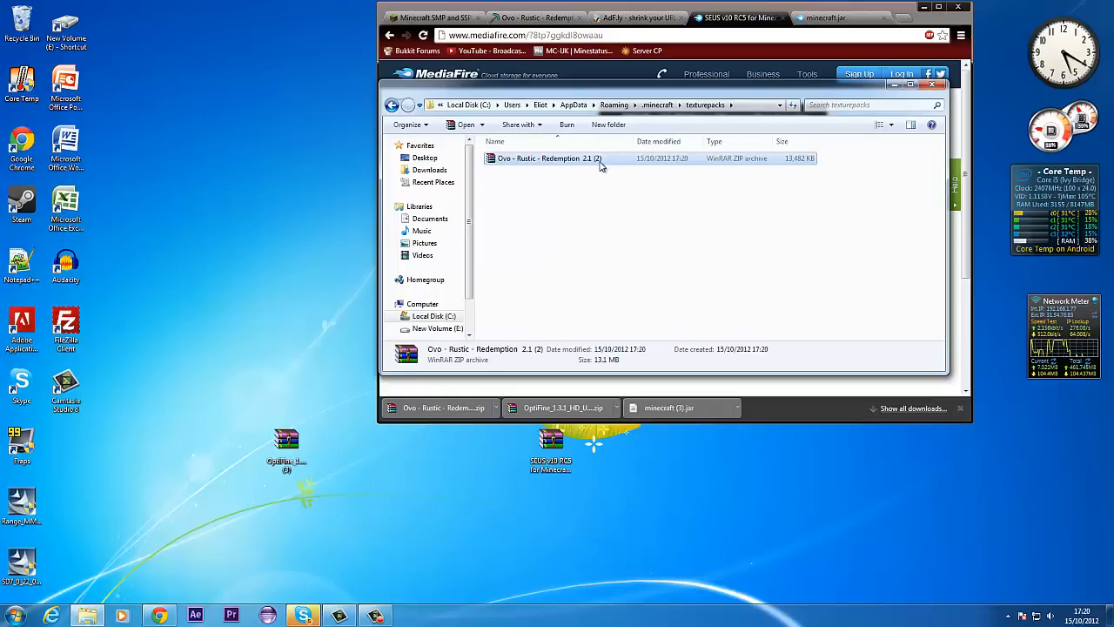
click(543, 157)
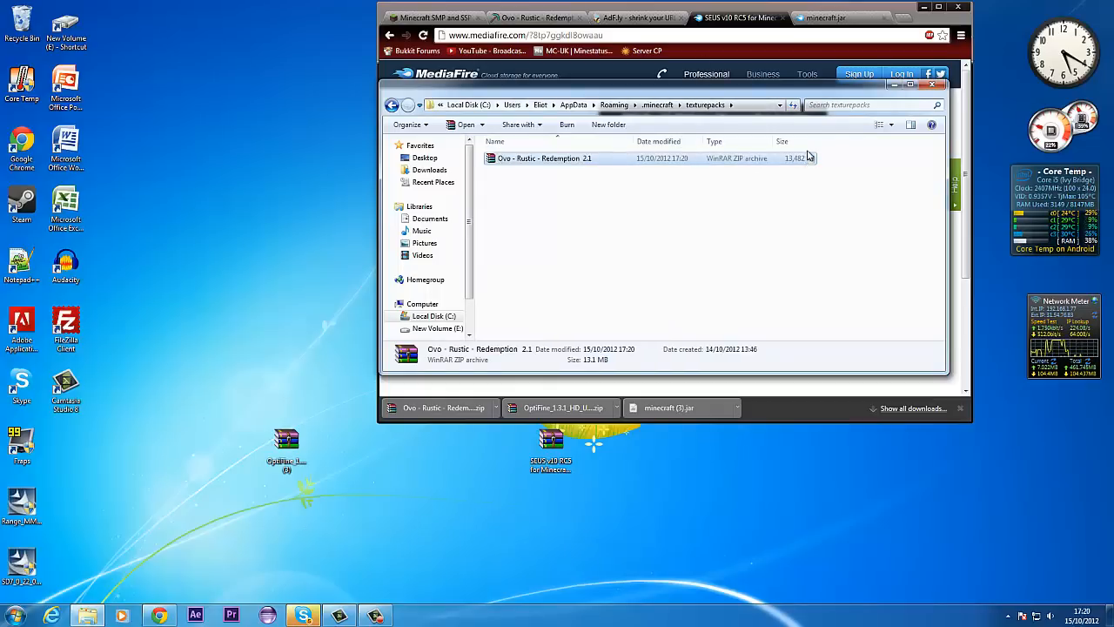
drag(661, 83, 557, 109)
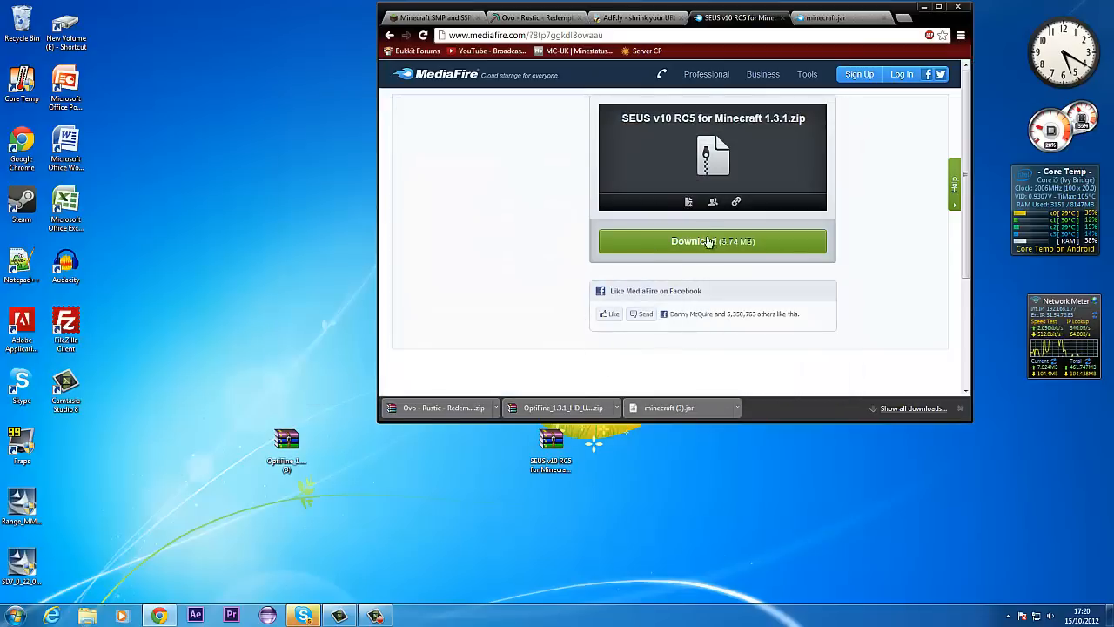
Download the SEUS v10 RC5 for Minecraft 1.3.1 zip from MediaFire
click(711, 240)
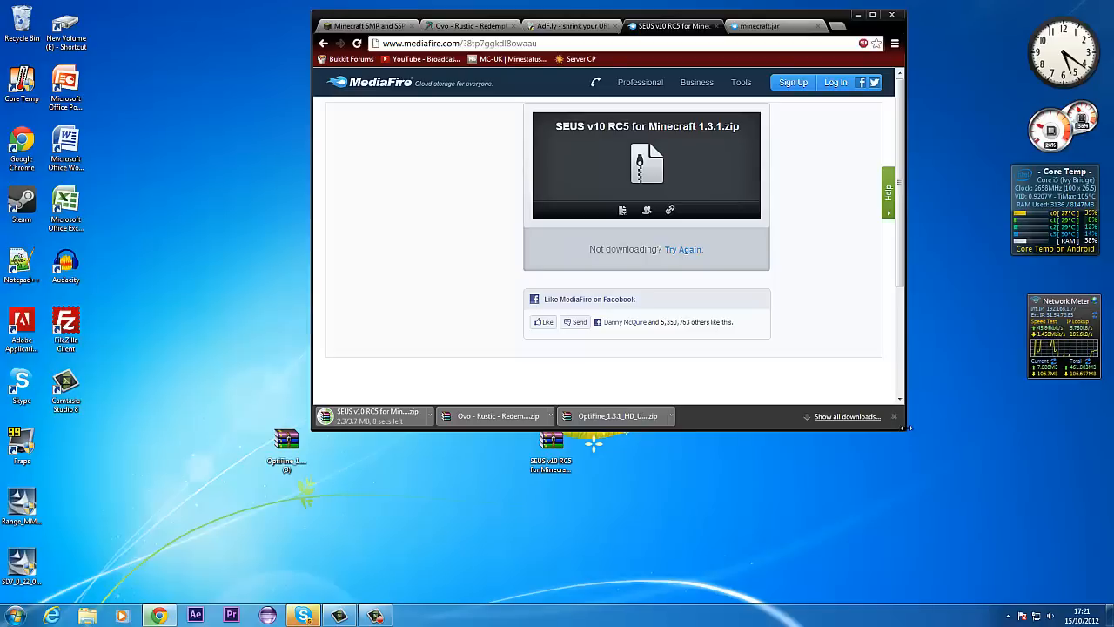
mouse_move(177, 434)
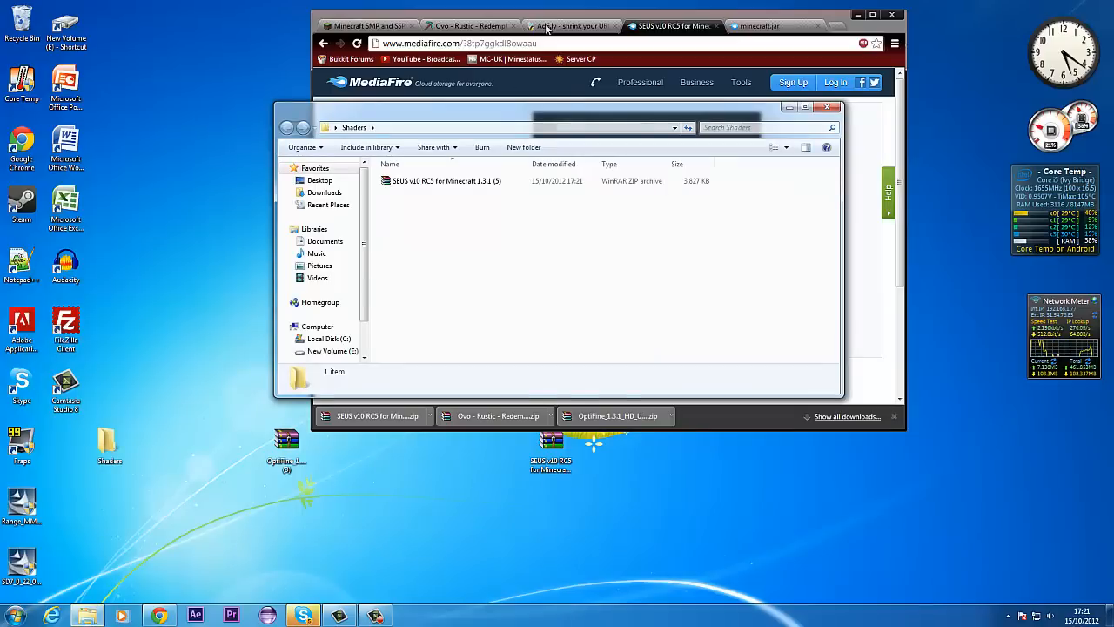
Extract the SEUS zip into the Shaders folder, delete the zip, and launch the Windows installer
right_click(442, 181)
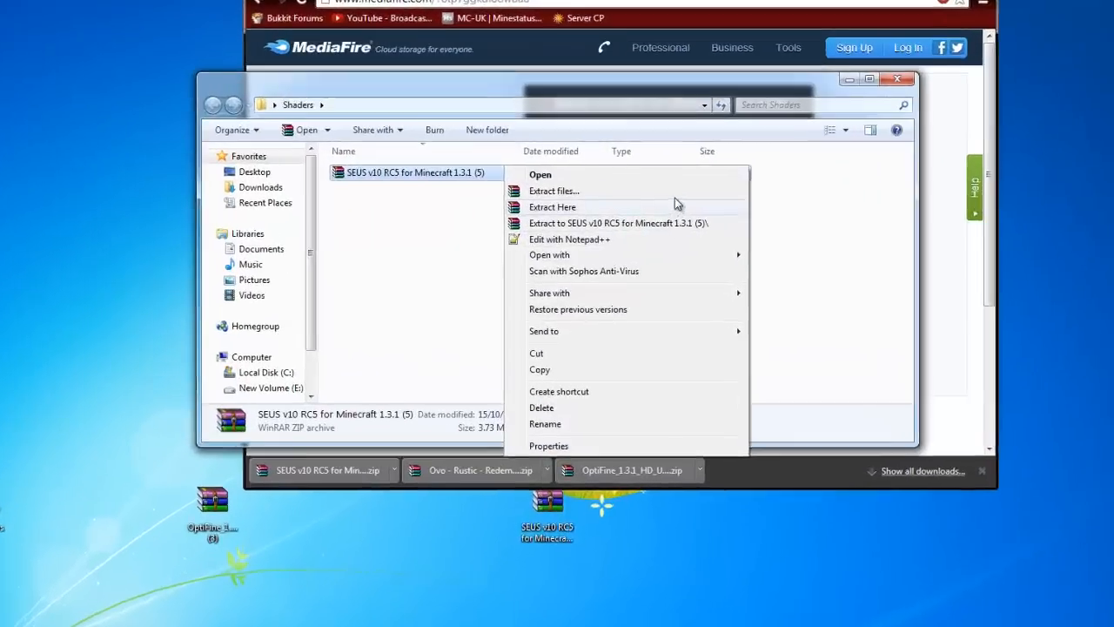
click(552, 205)
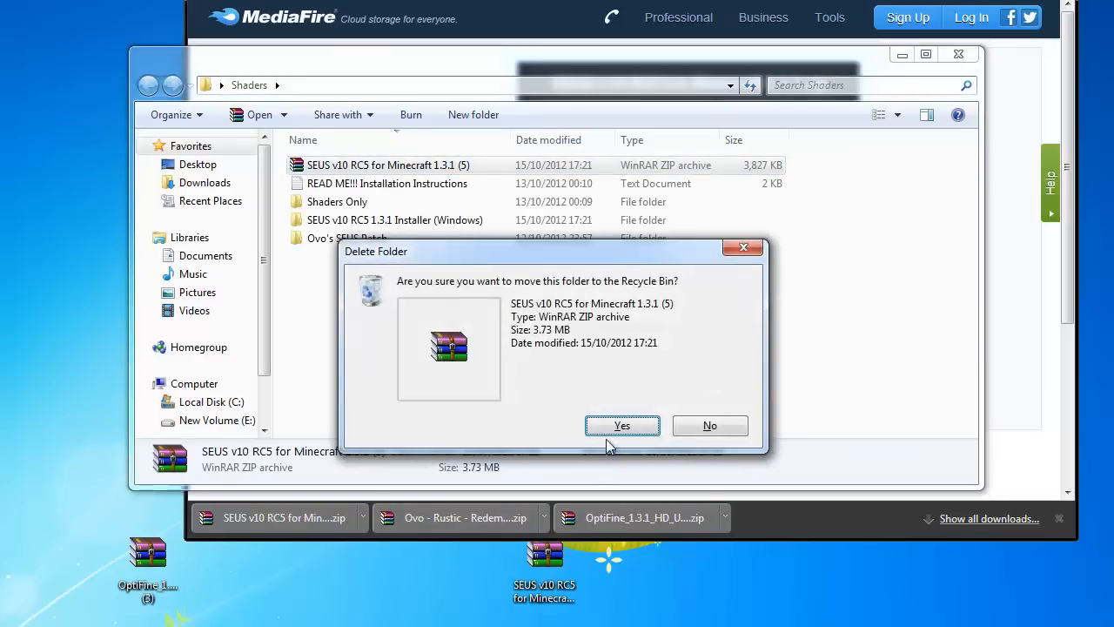
click(623, 425)
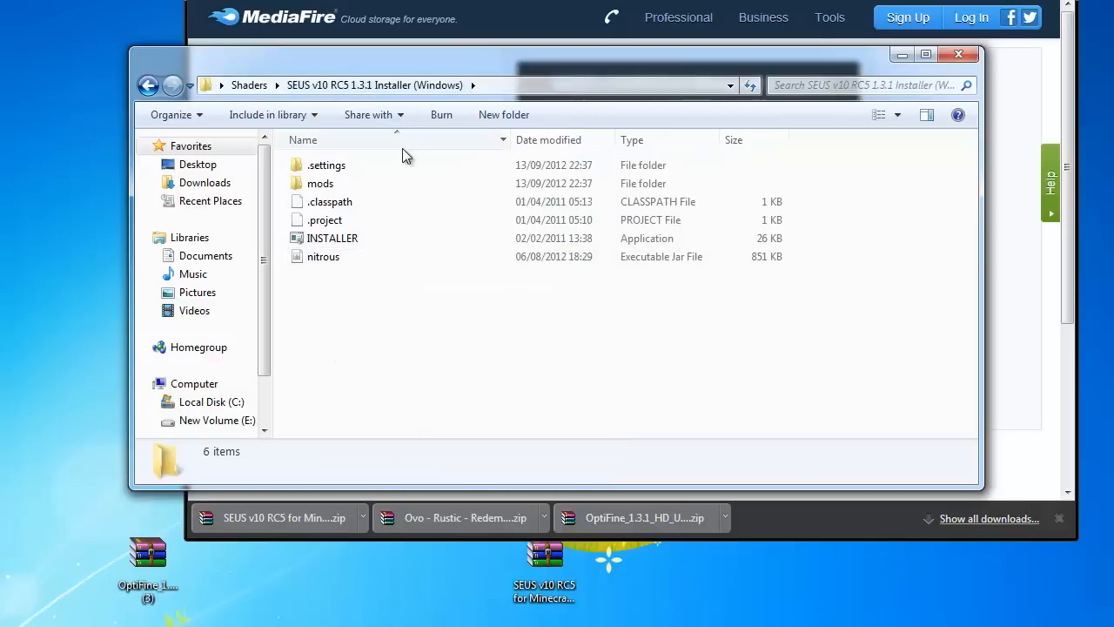
right_click(331, 237)
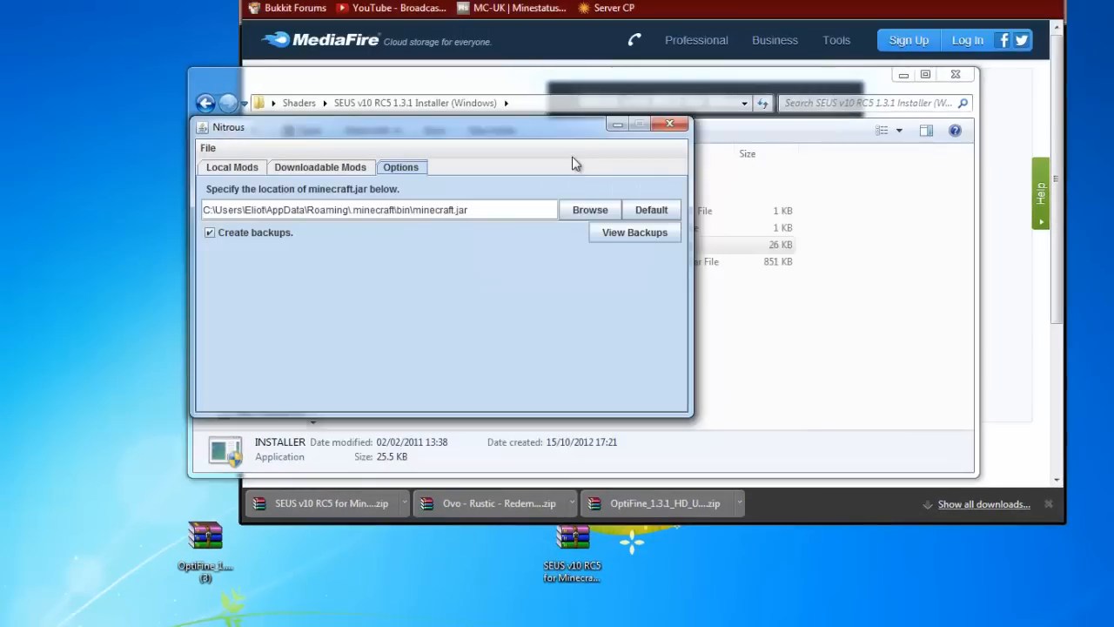
mouse_move(573, 156)
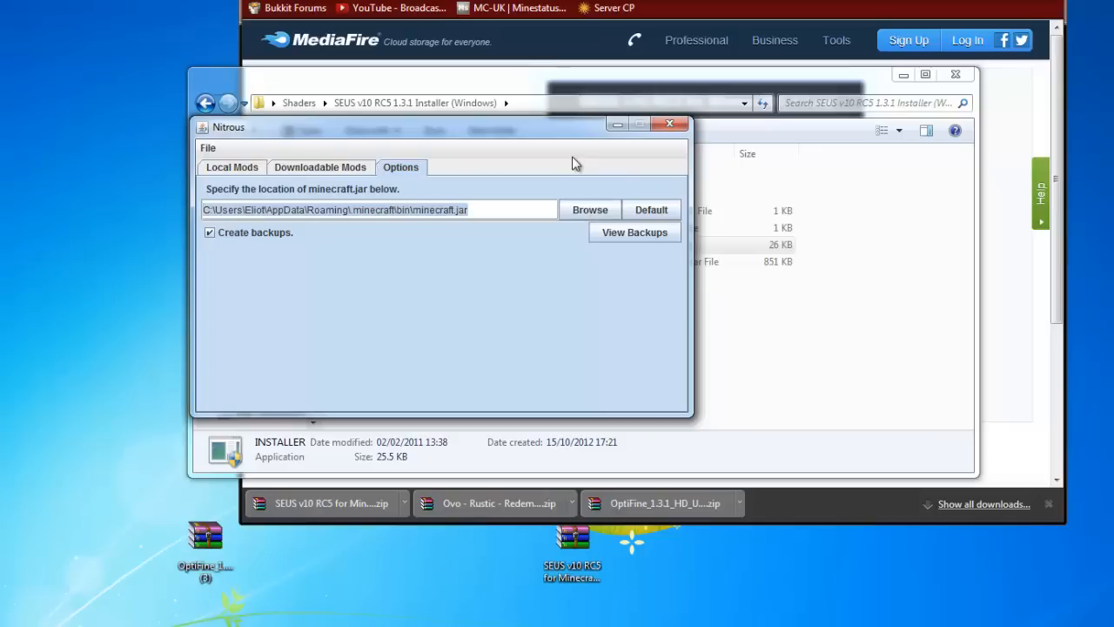
Install the Shaders by Daxnitro mod into minecraft.jar and review the success log
click(232, 167)
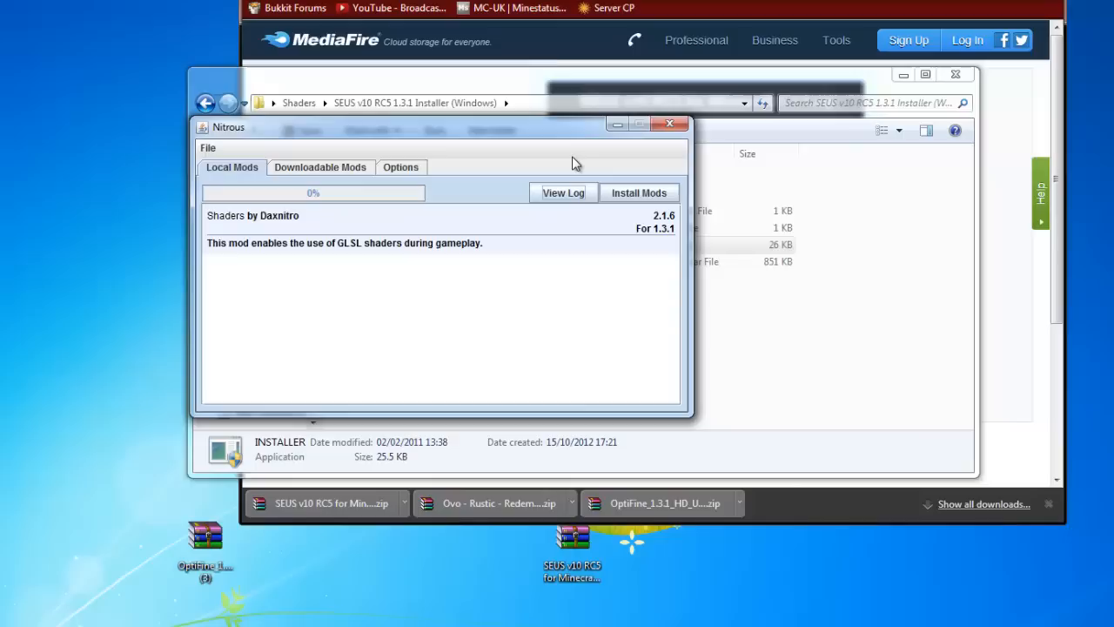
click(639, 191)
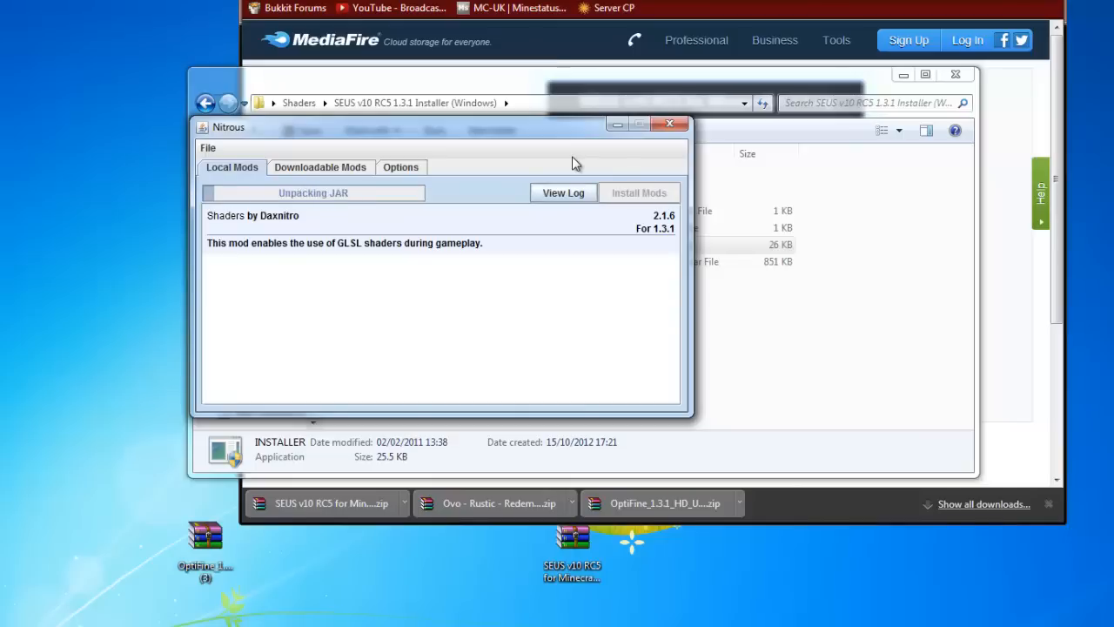
click(564, 191)
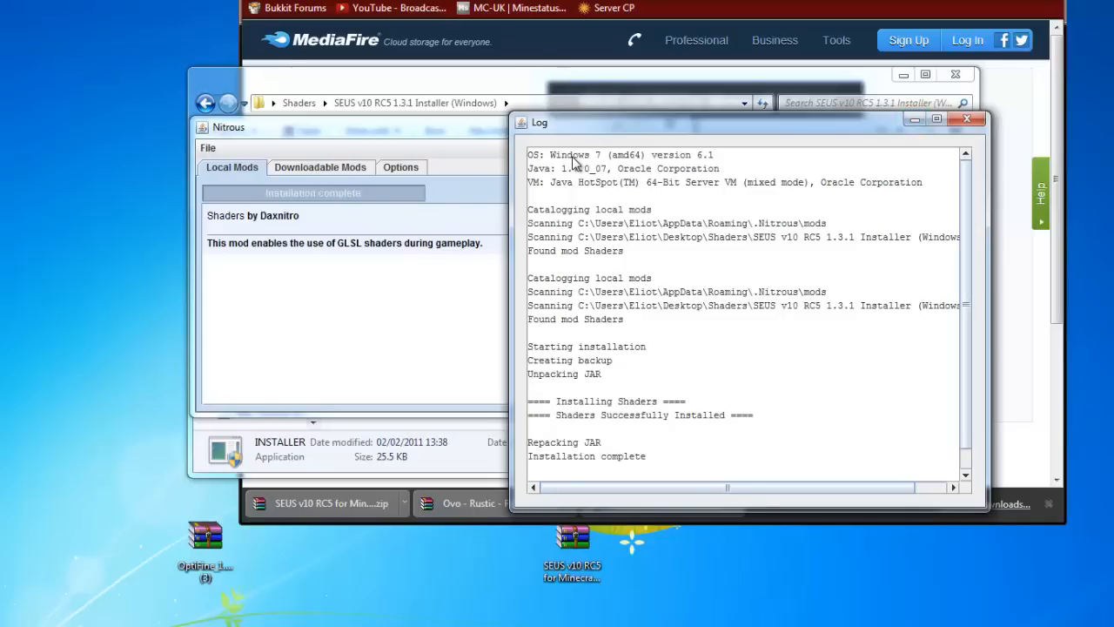
click(965, 122)
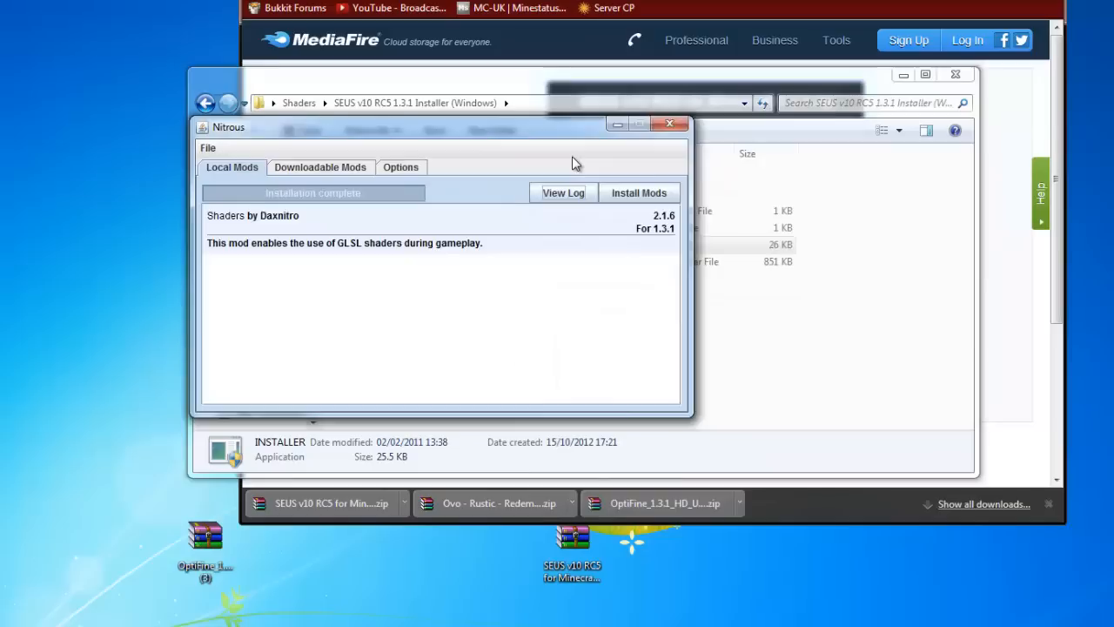
Close Nitrous and open the Ovo's SEUS Patch folder under Shaders
click(668, 122)
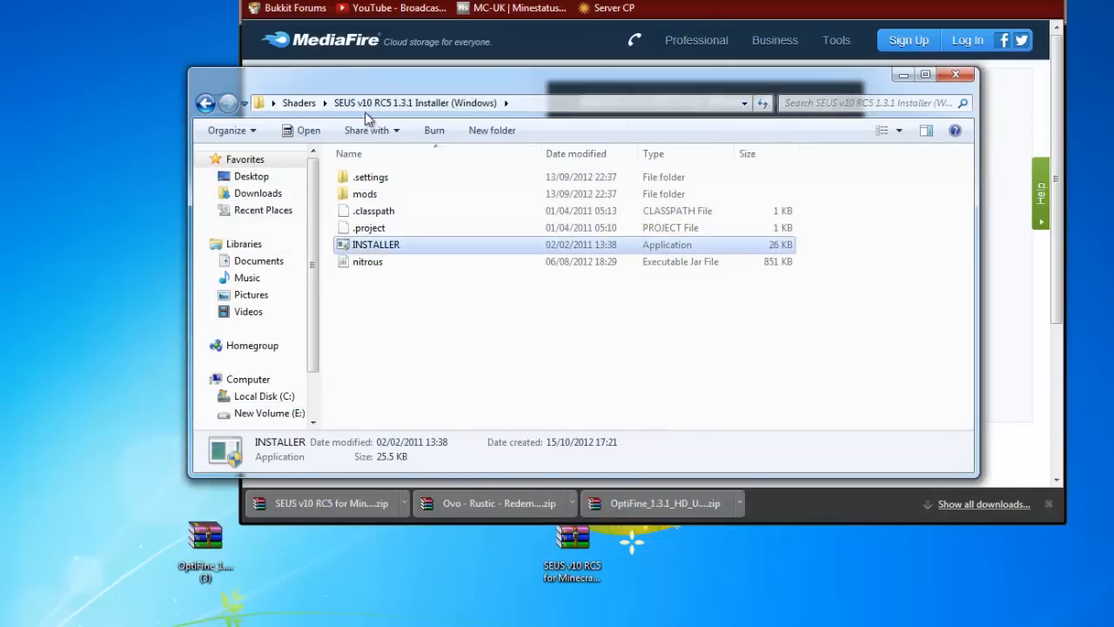
click(297, 103)
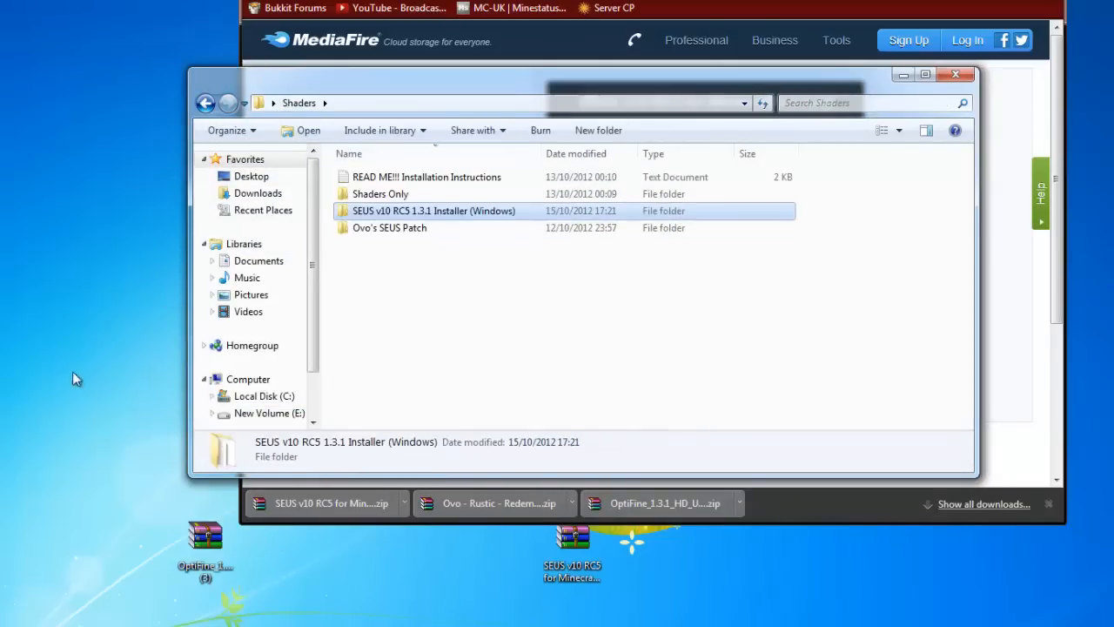
click(395, 235)
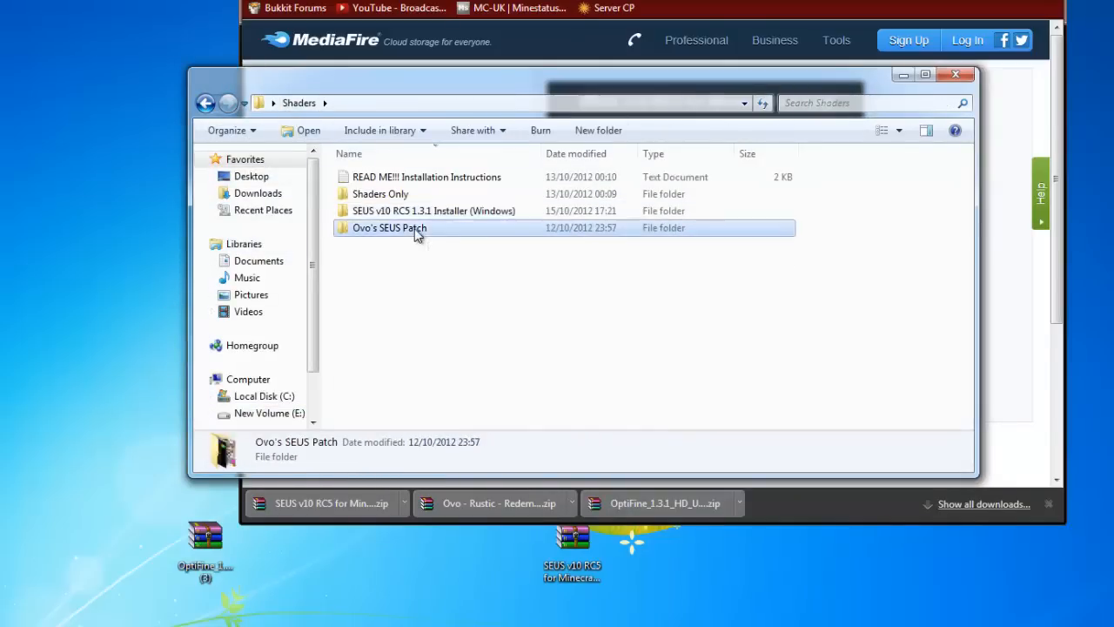
double_click(387, 226)
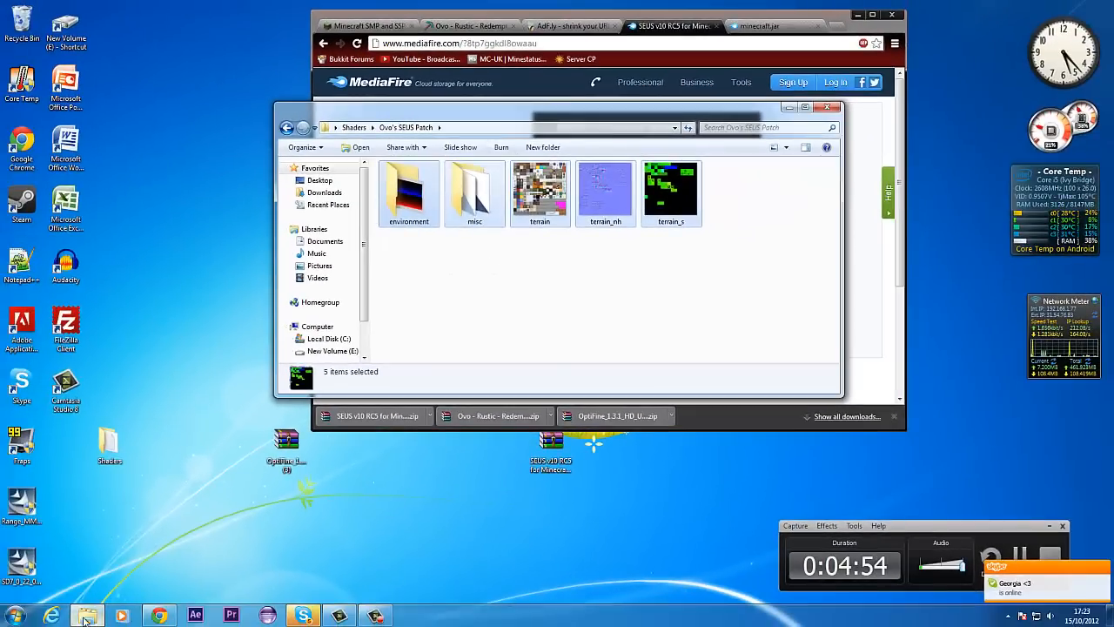
Start a system search for %appdata% from the Start menu
click(15, 626)
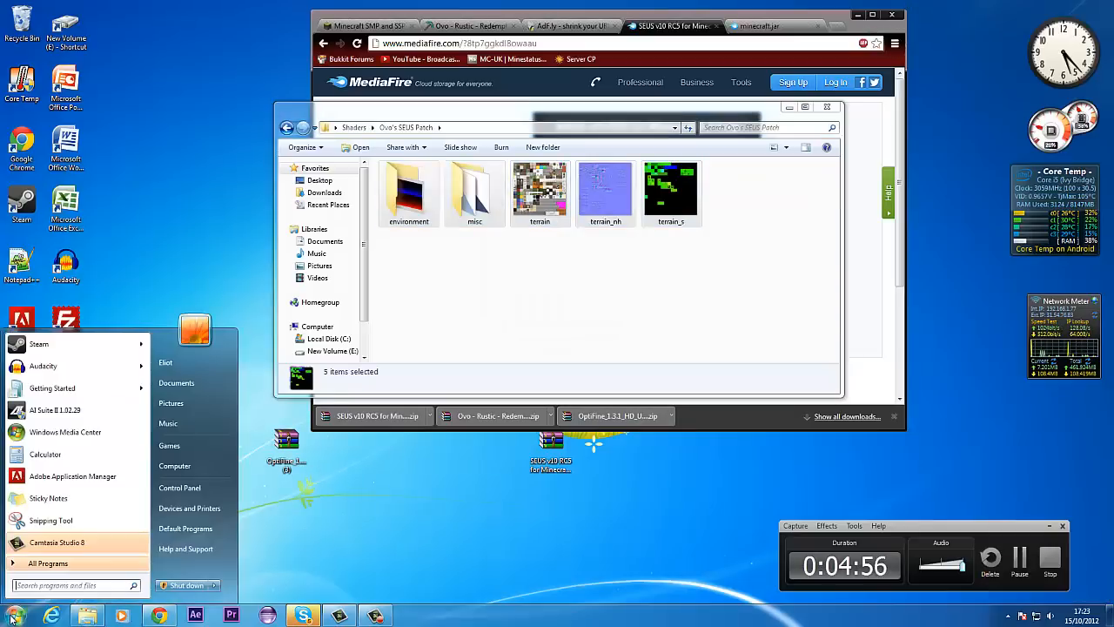
text(%appl)
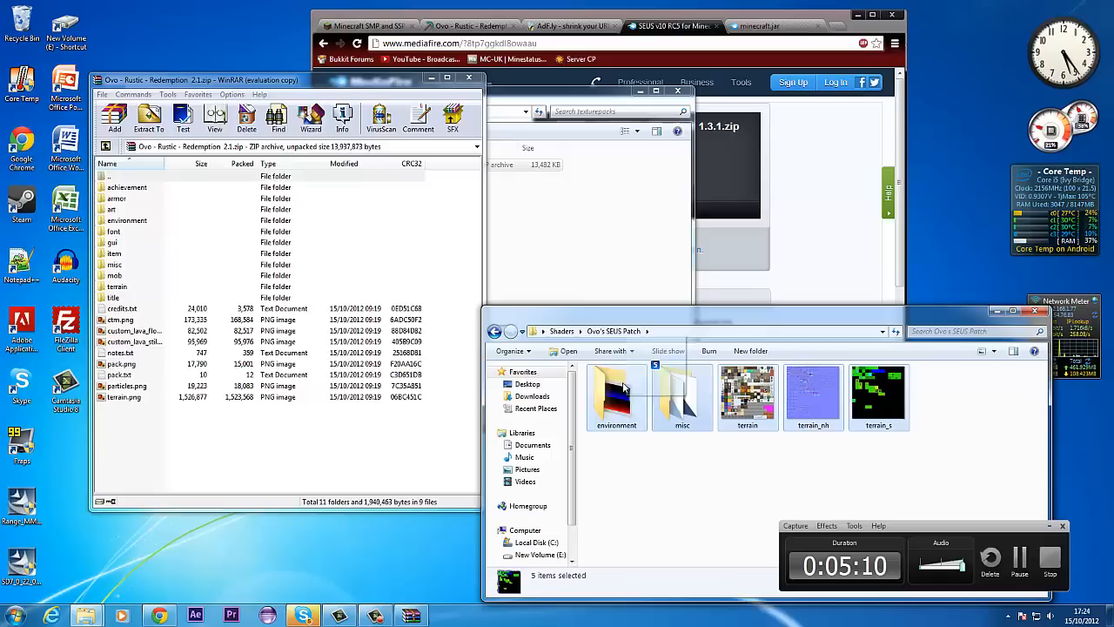
Add the five patch files into the Rustic Redemption 2.1 zip archive
click(113, 119)
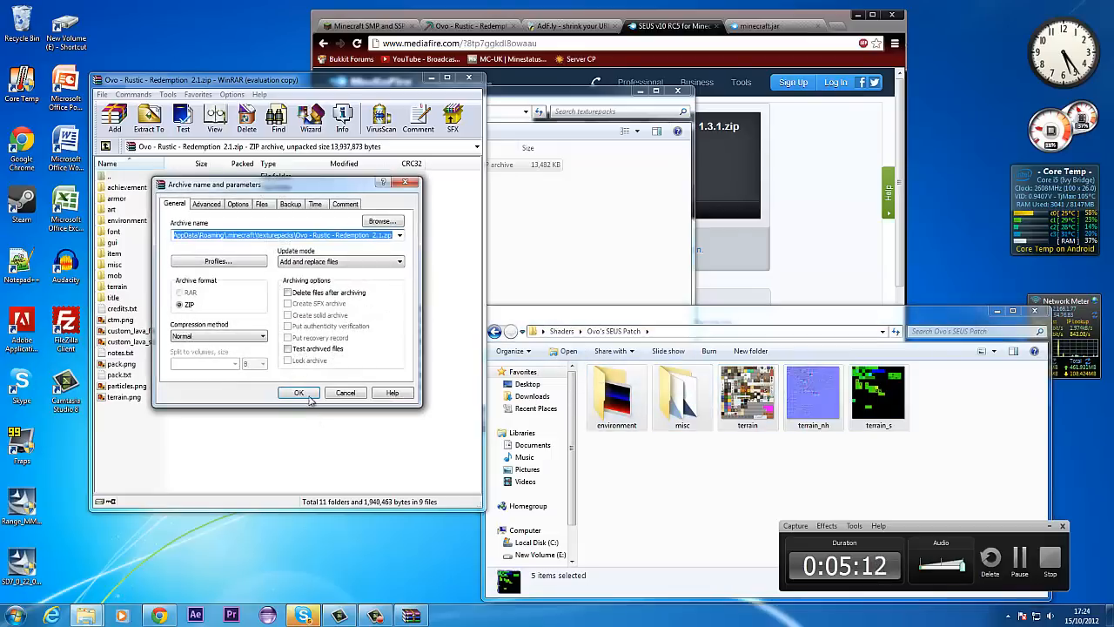
click(299, 392)
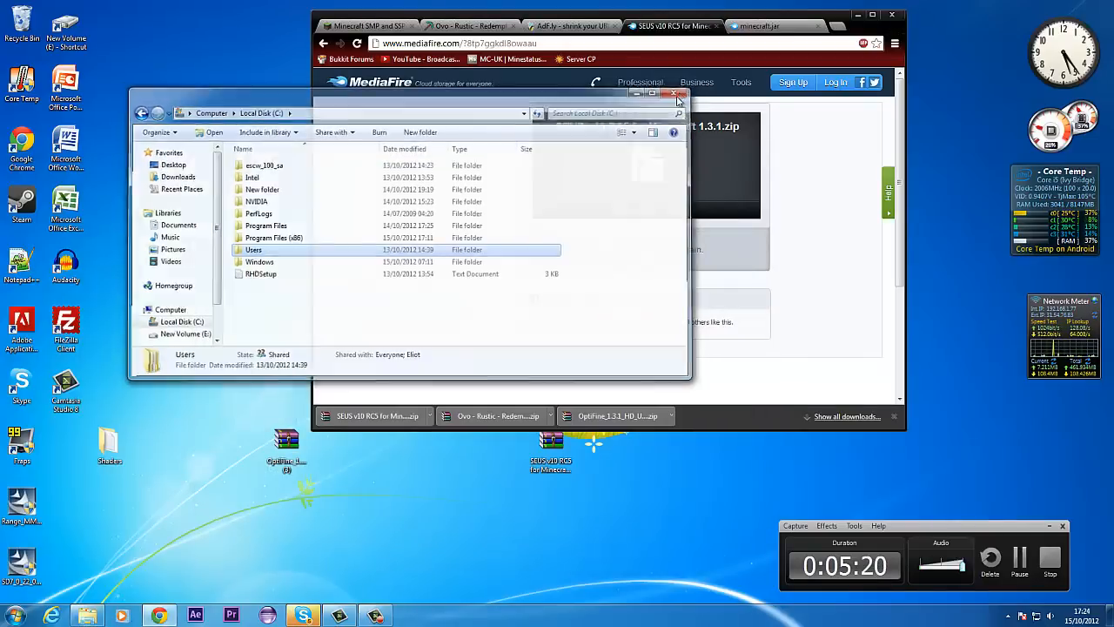
Close the Local Disk window and send the desktop Shaders folder to the Recycle Bin
click(676, 94)
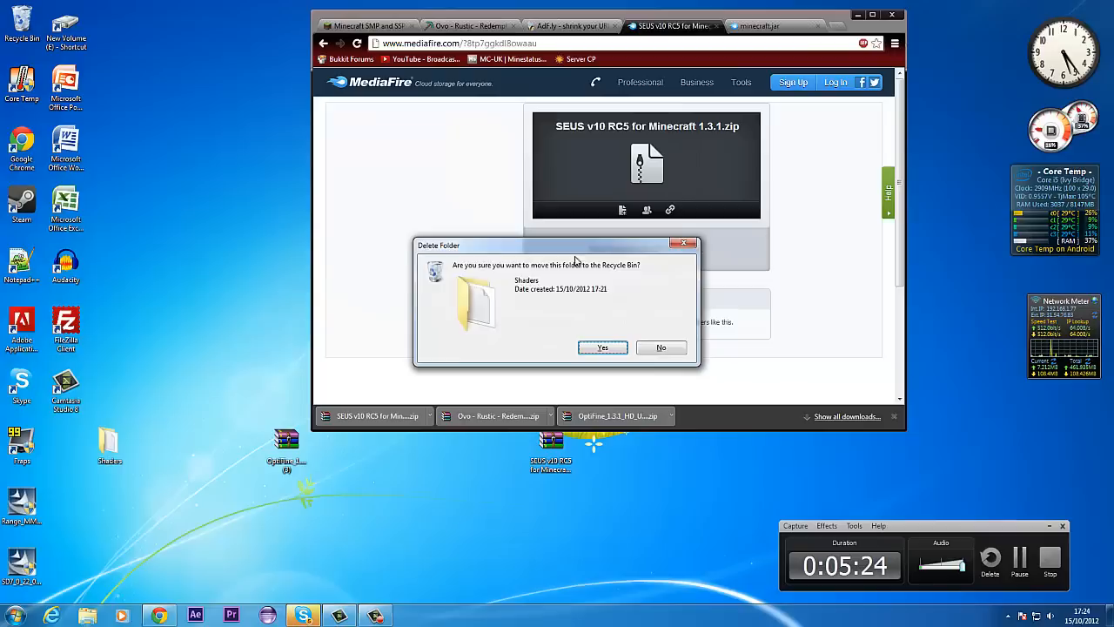
click(602, 349)
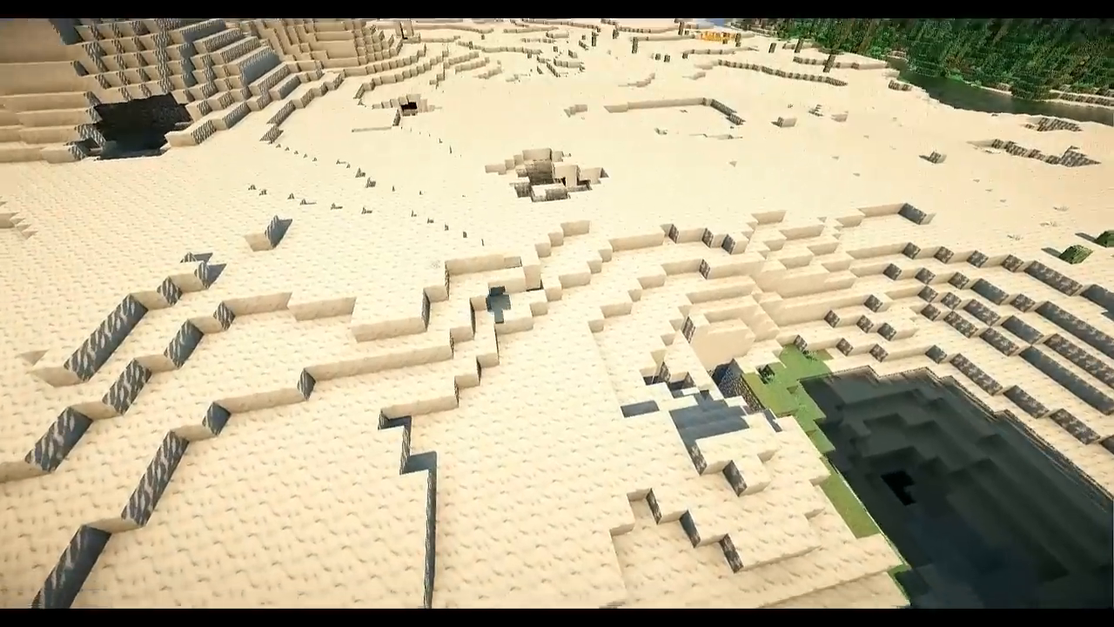
mouse_move(557, 314)
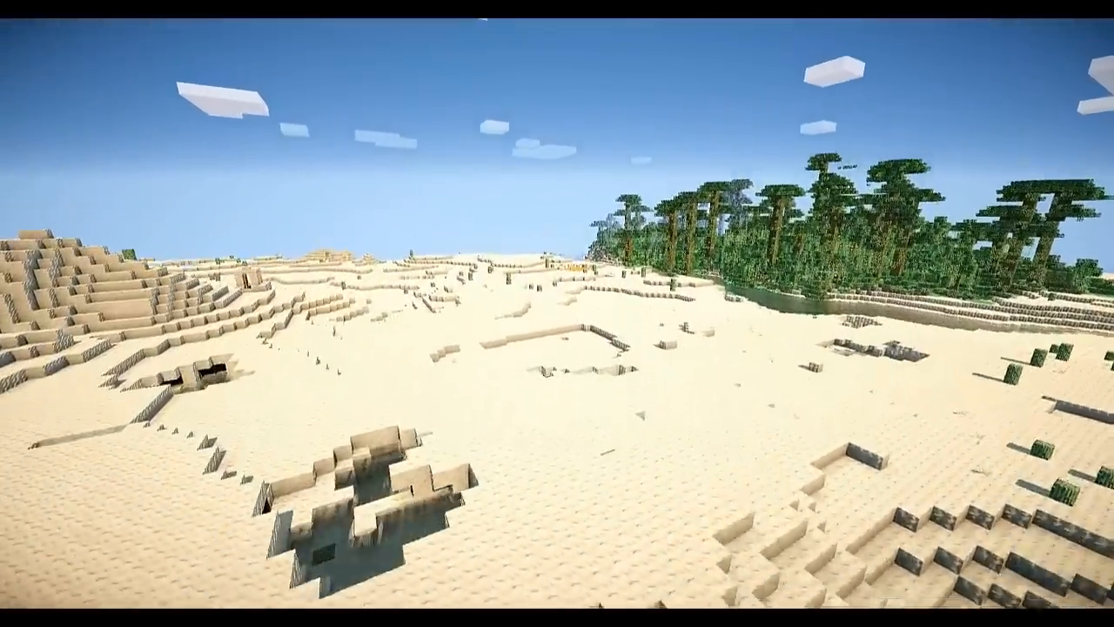